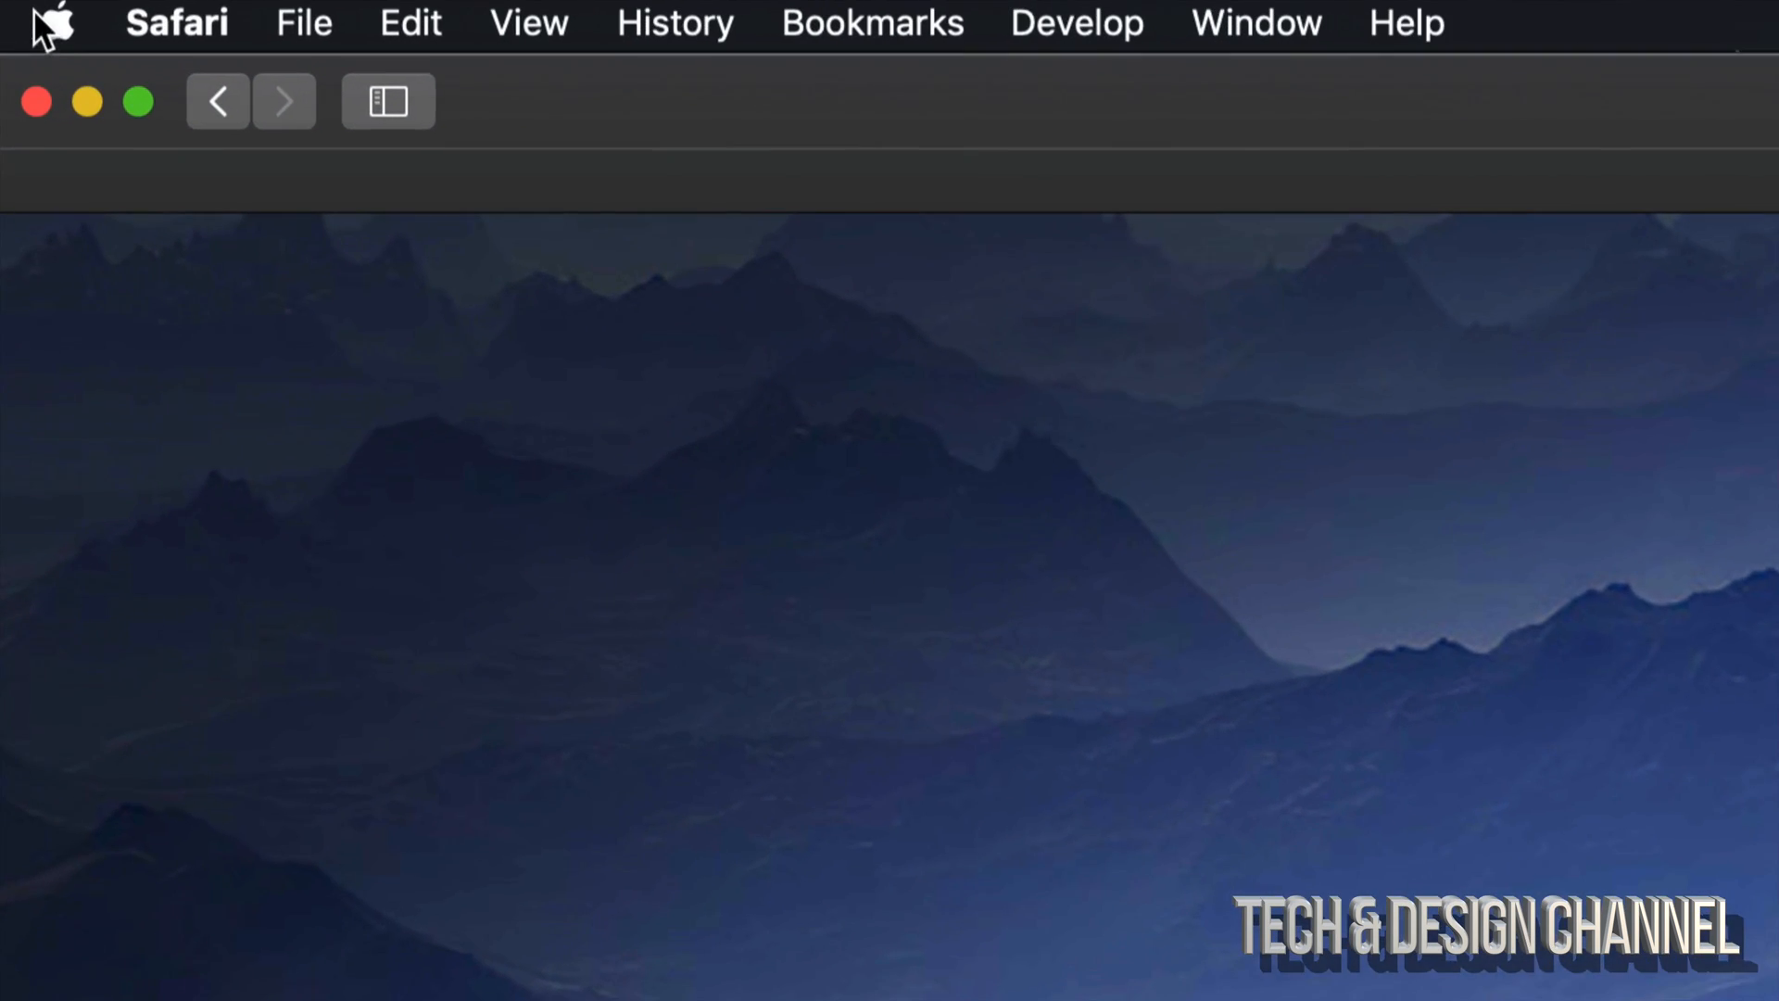
# - Show About This Mac from the Apple menu, revealing macOS Mojave 10.14.5
pyautogui.click(50, 22)
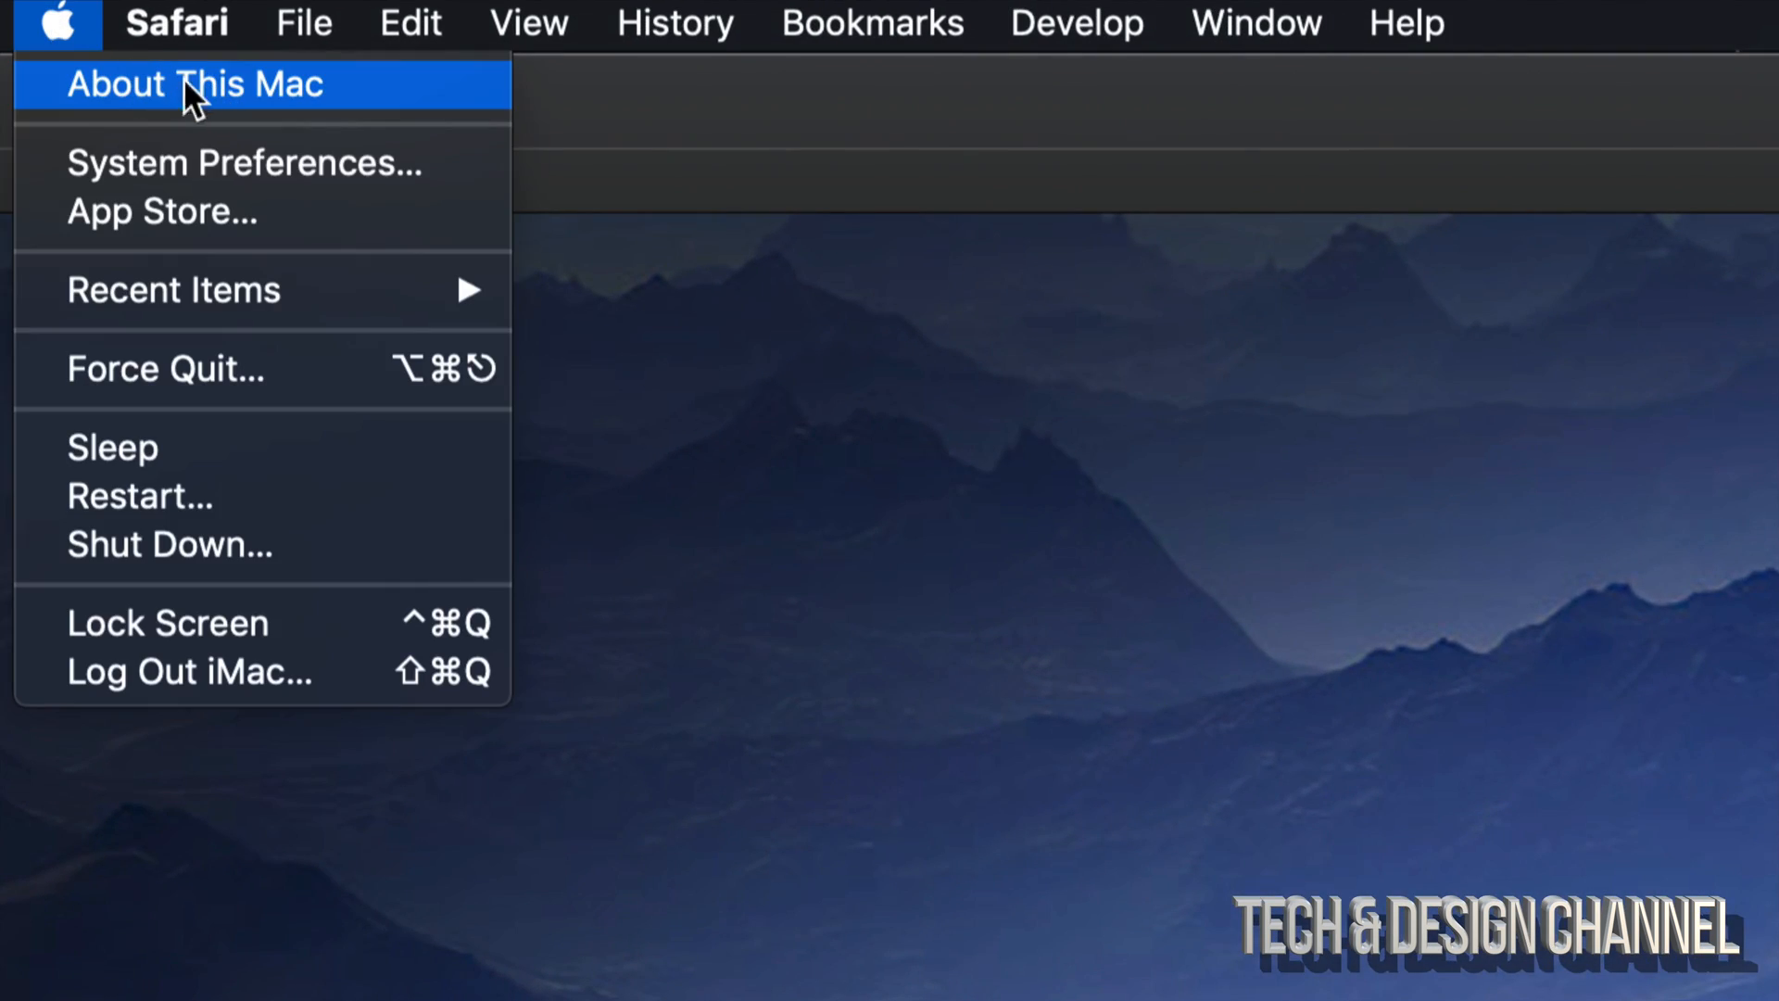
pyautogui.moveTo(239, 102)
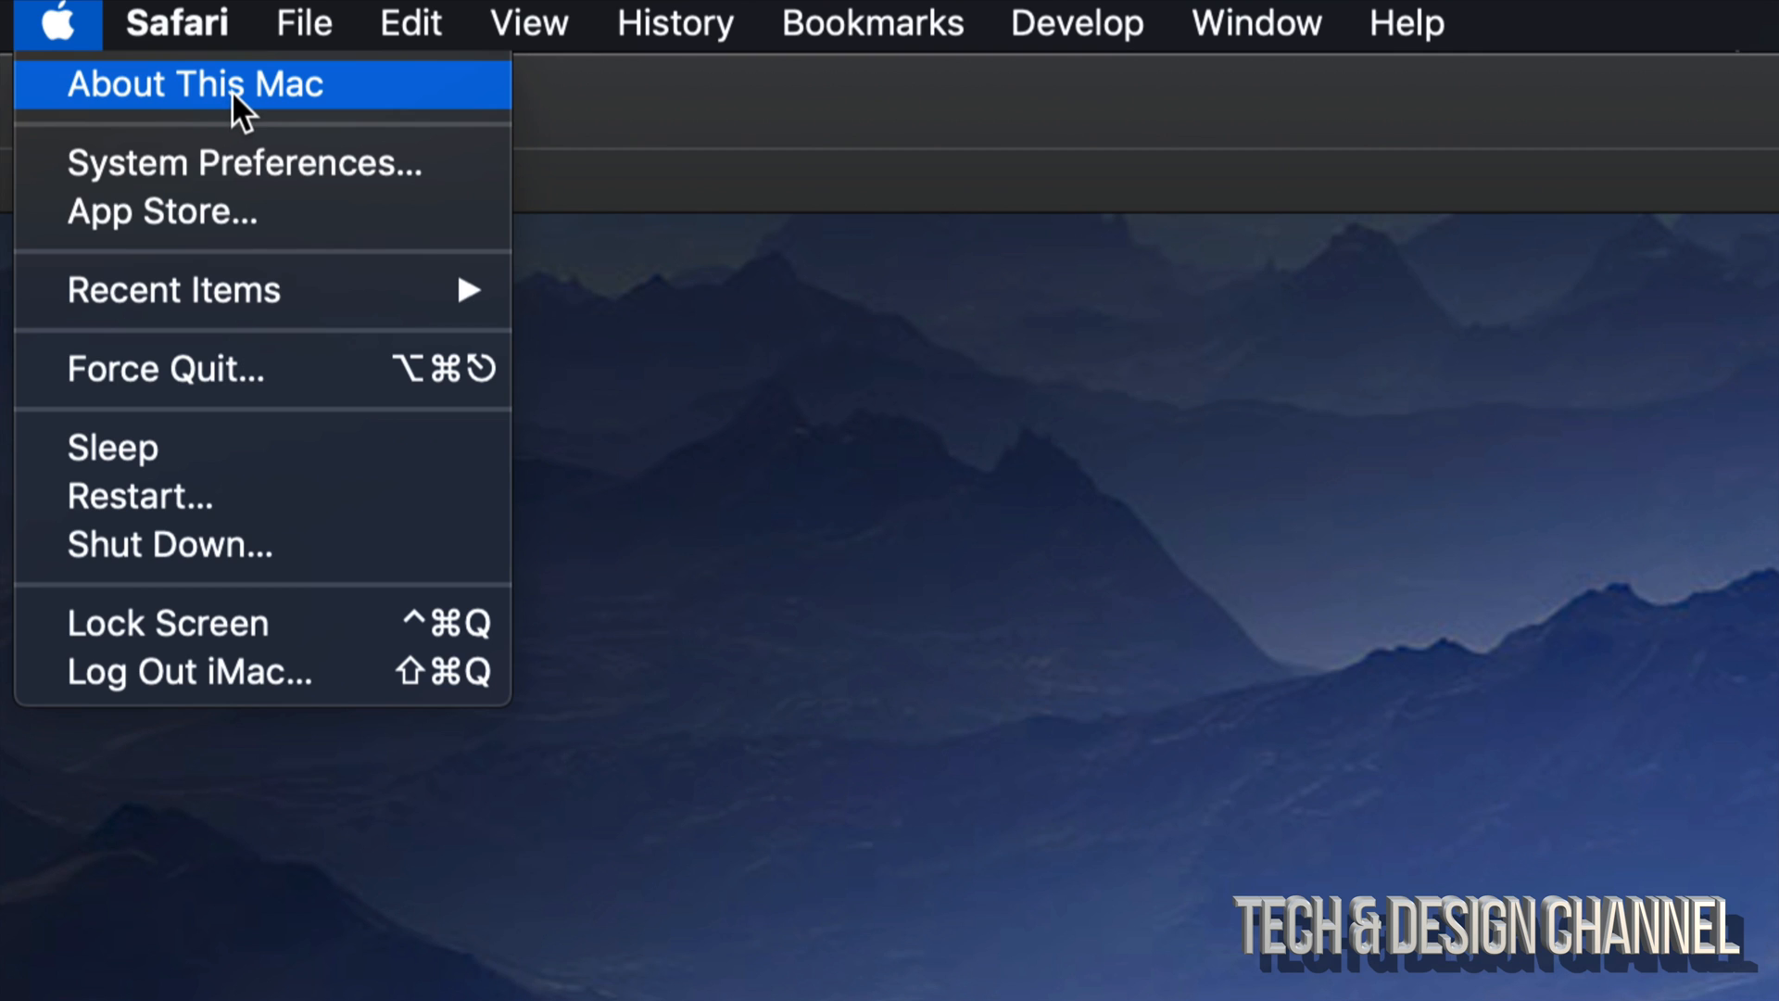
pyautogui.click(194, 83)
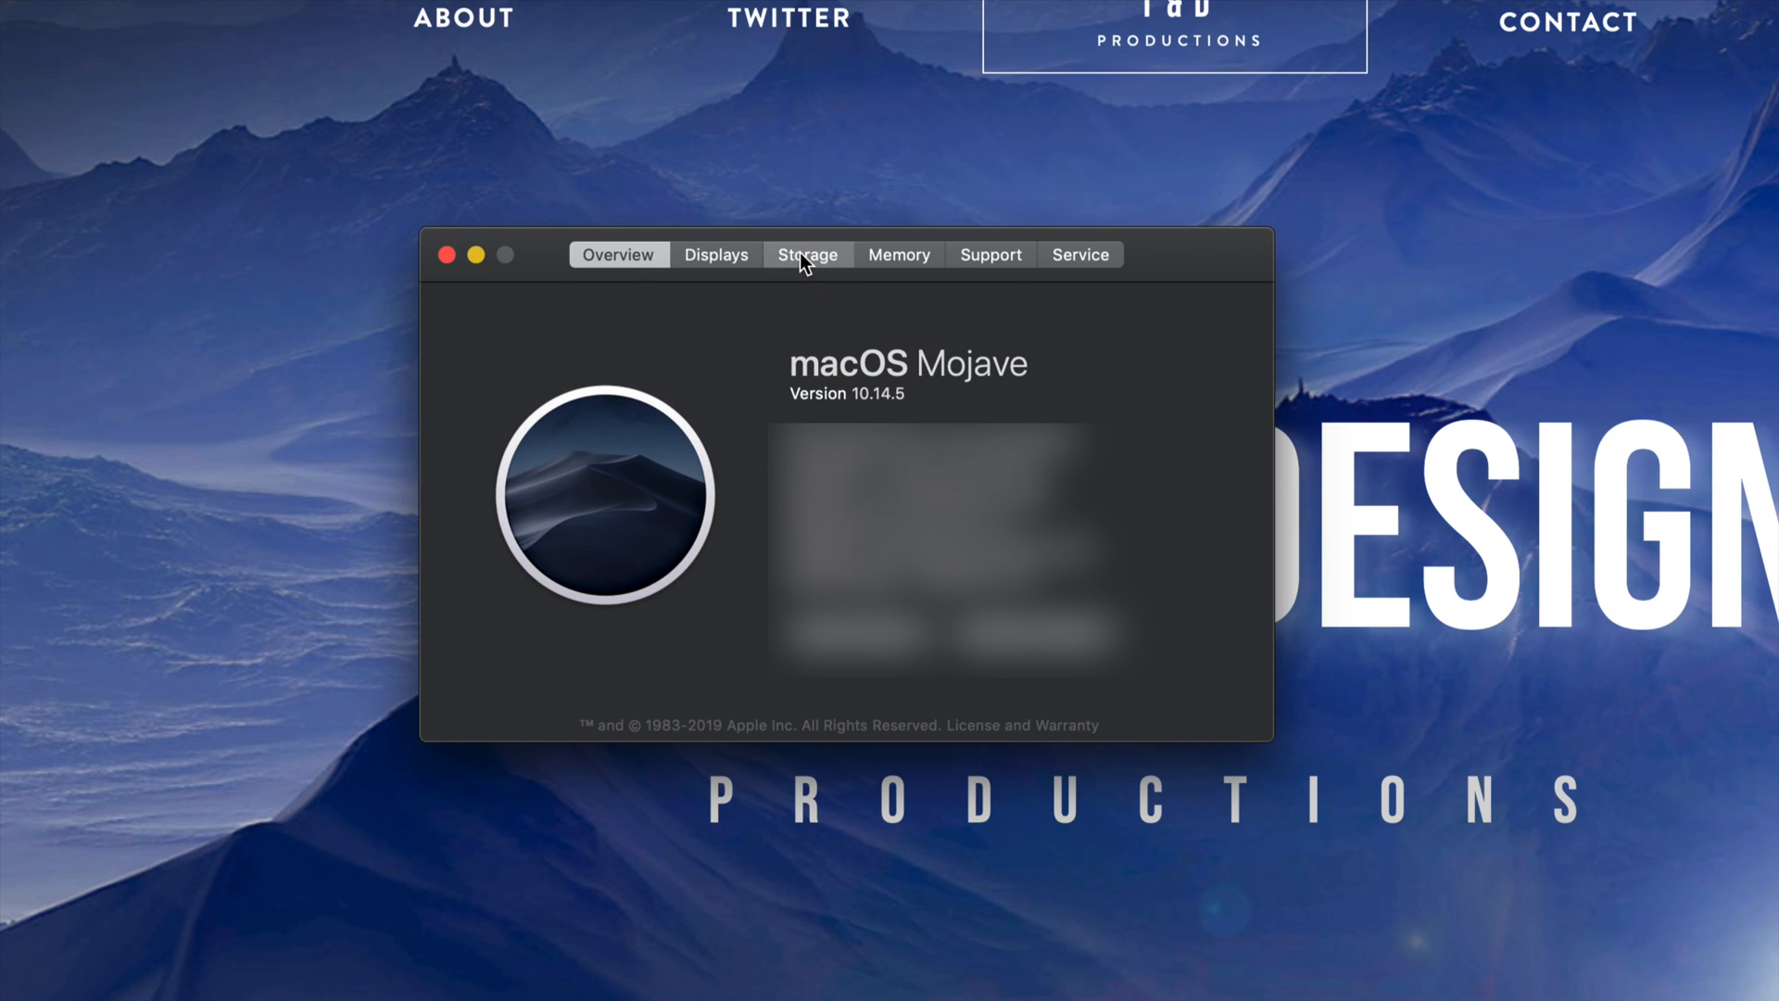
# - Show Macintosh HD storage usage: 3.12 TB Fusion Drive with 180.91 GB available
pyautogui.click(806, 254)
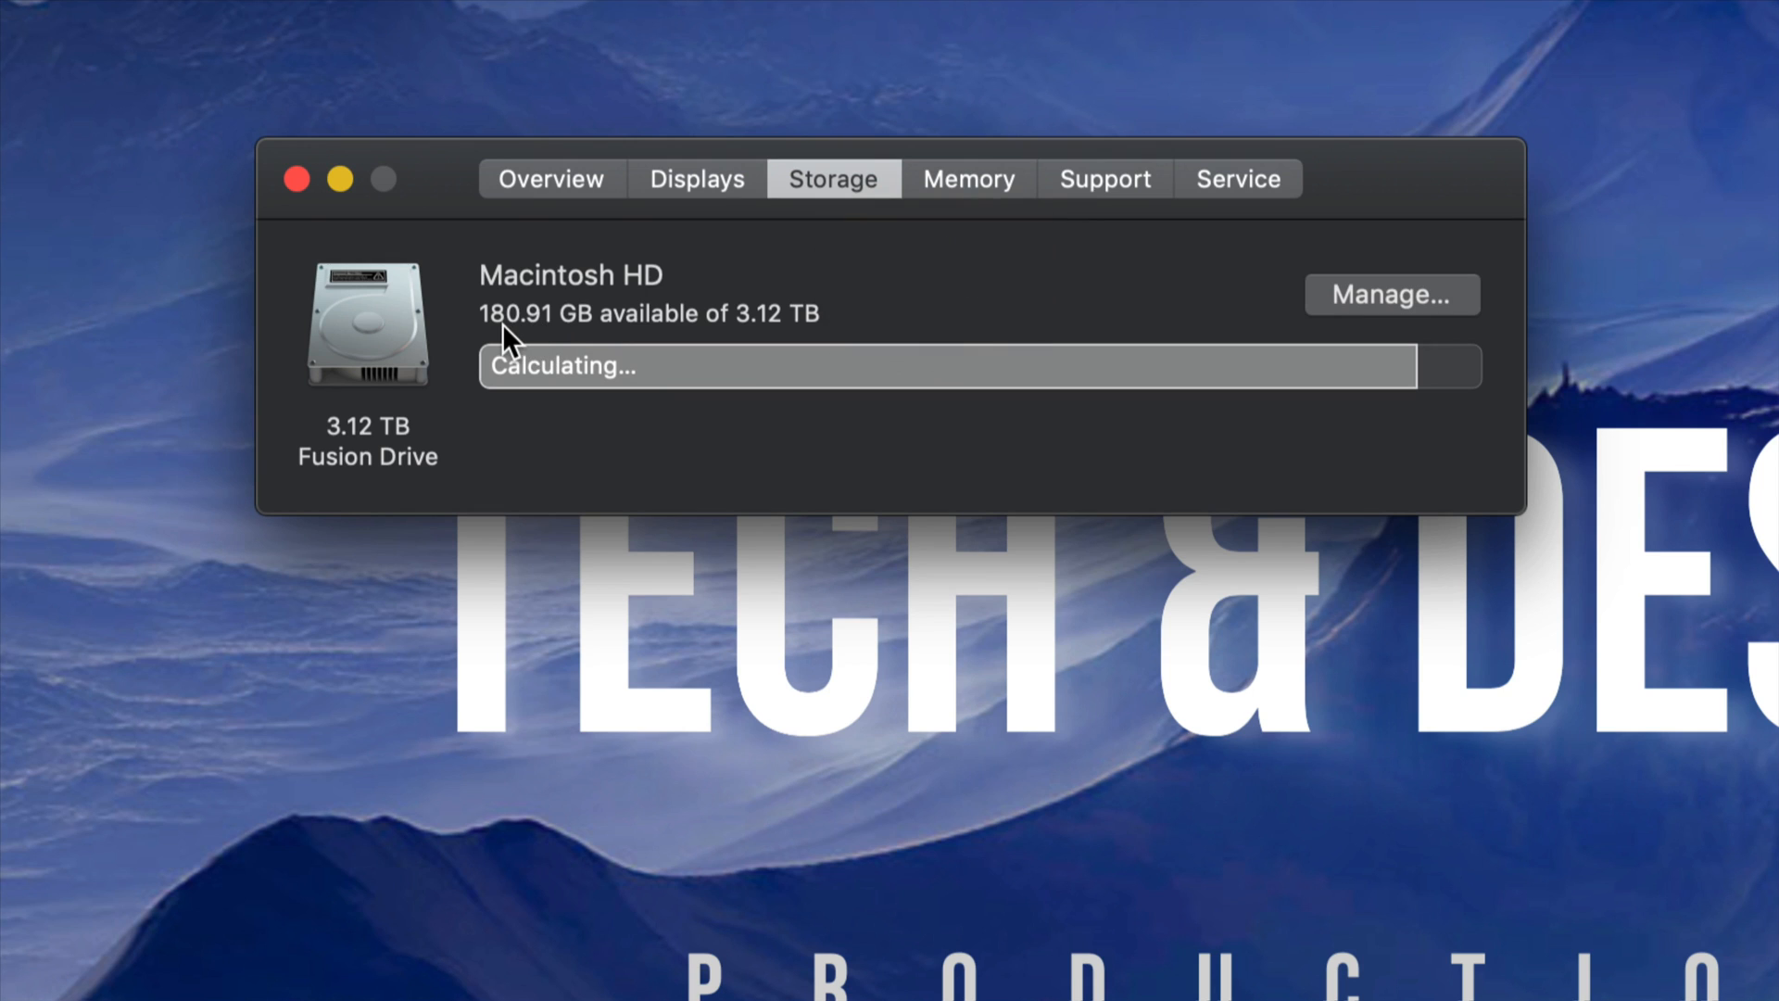
pyautogui.moveTo(791, 341)
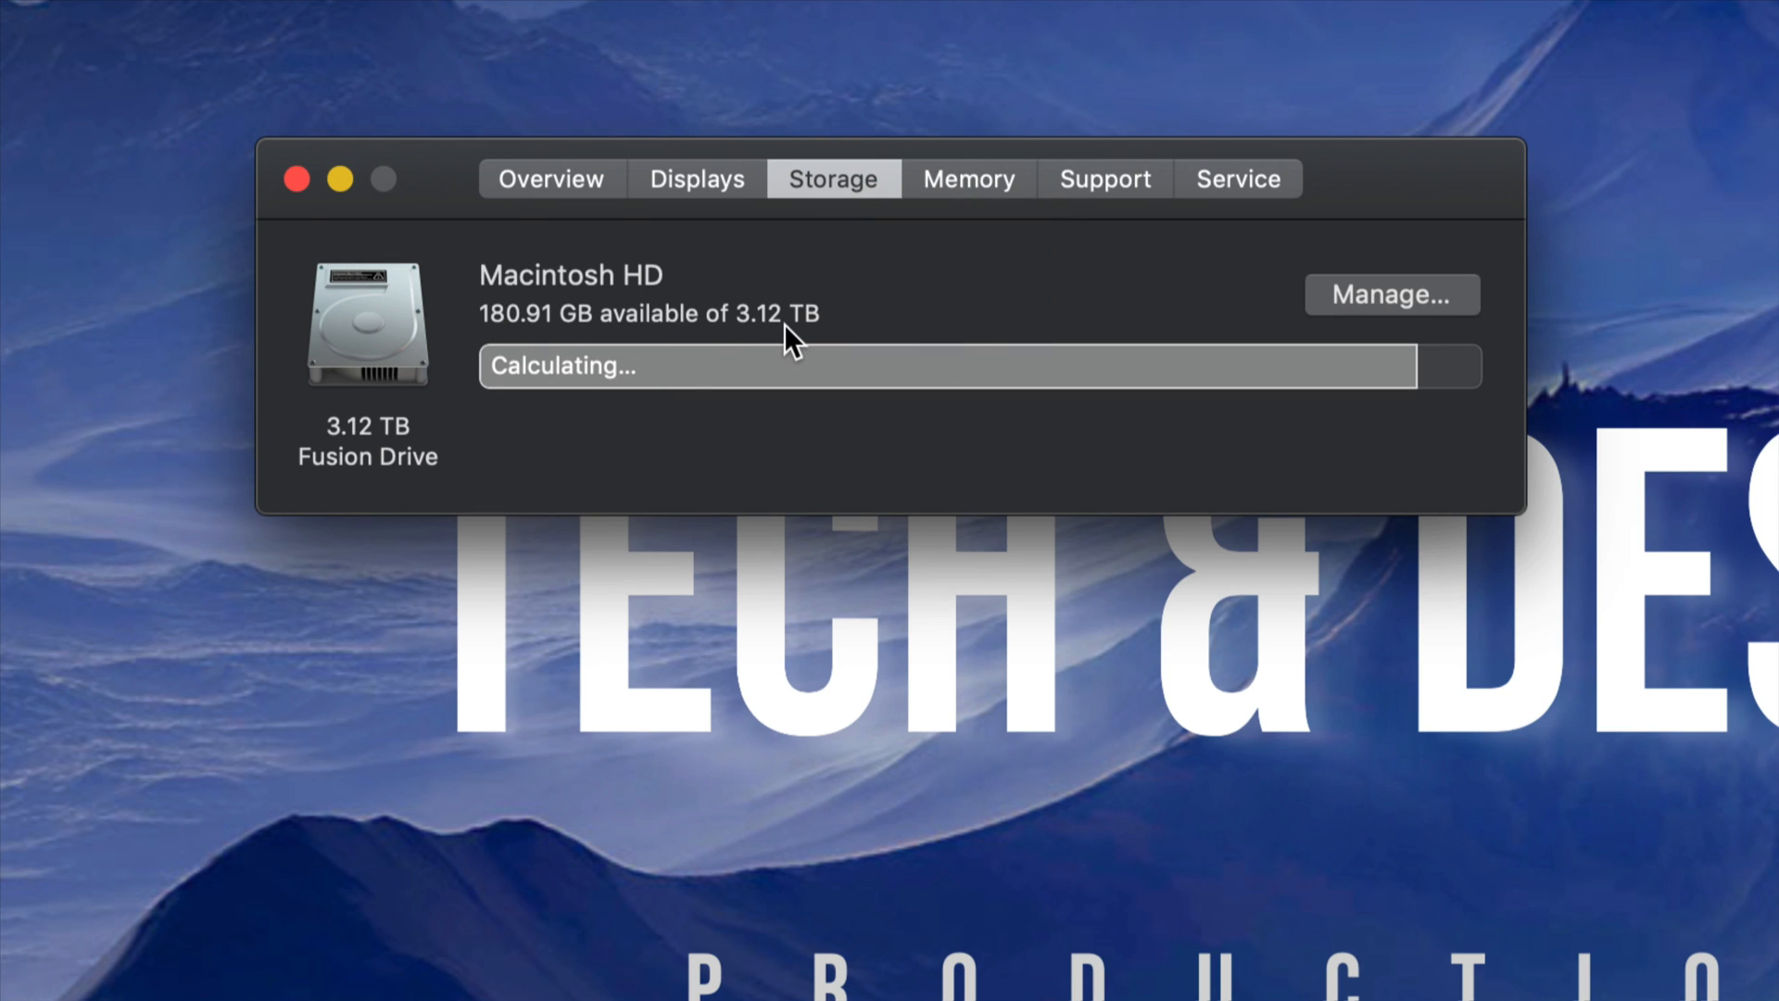
pyautogui.moveTo(1477, 411)
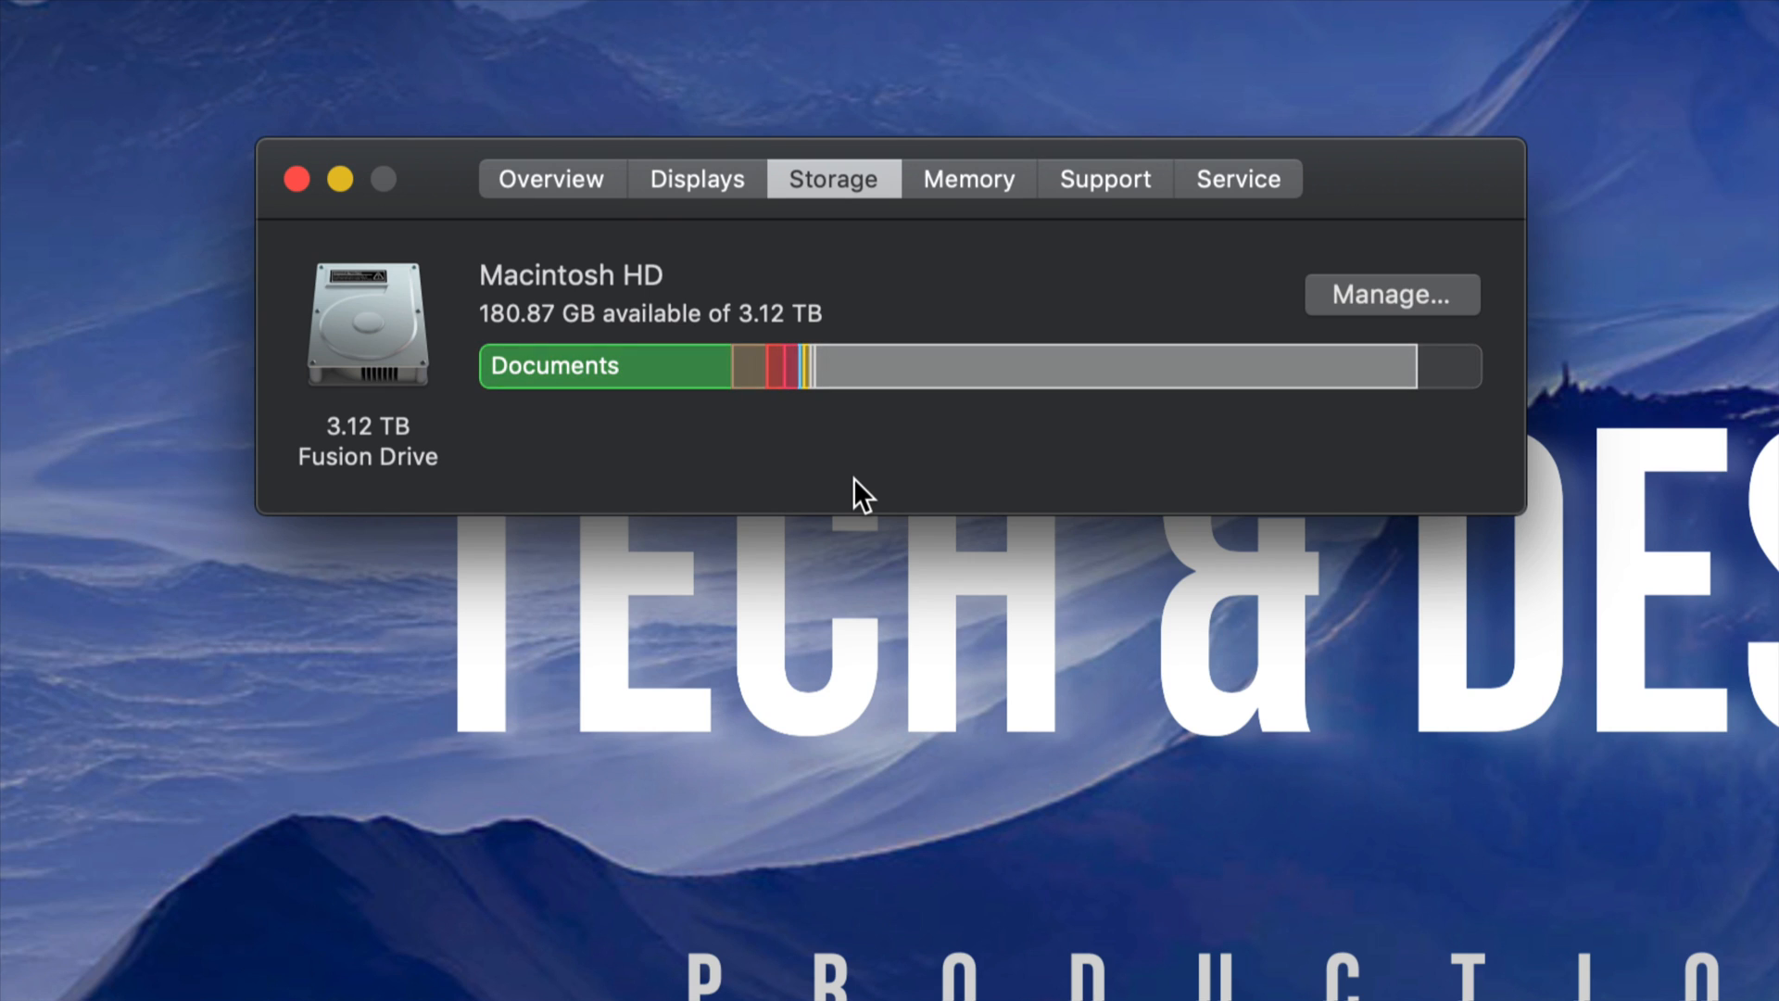
pyautogui.moveTo(522, 365)
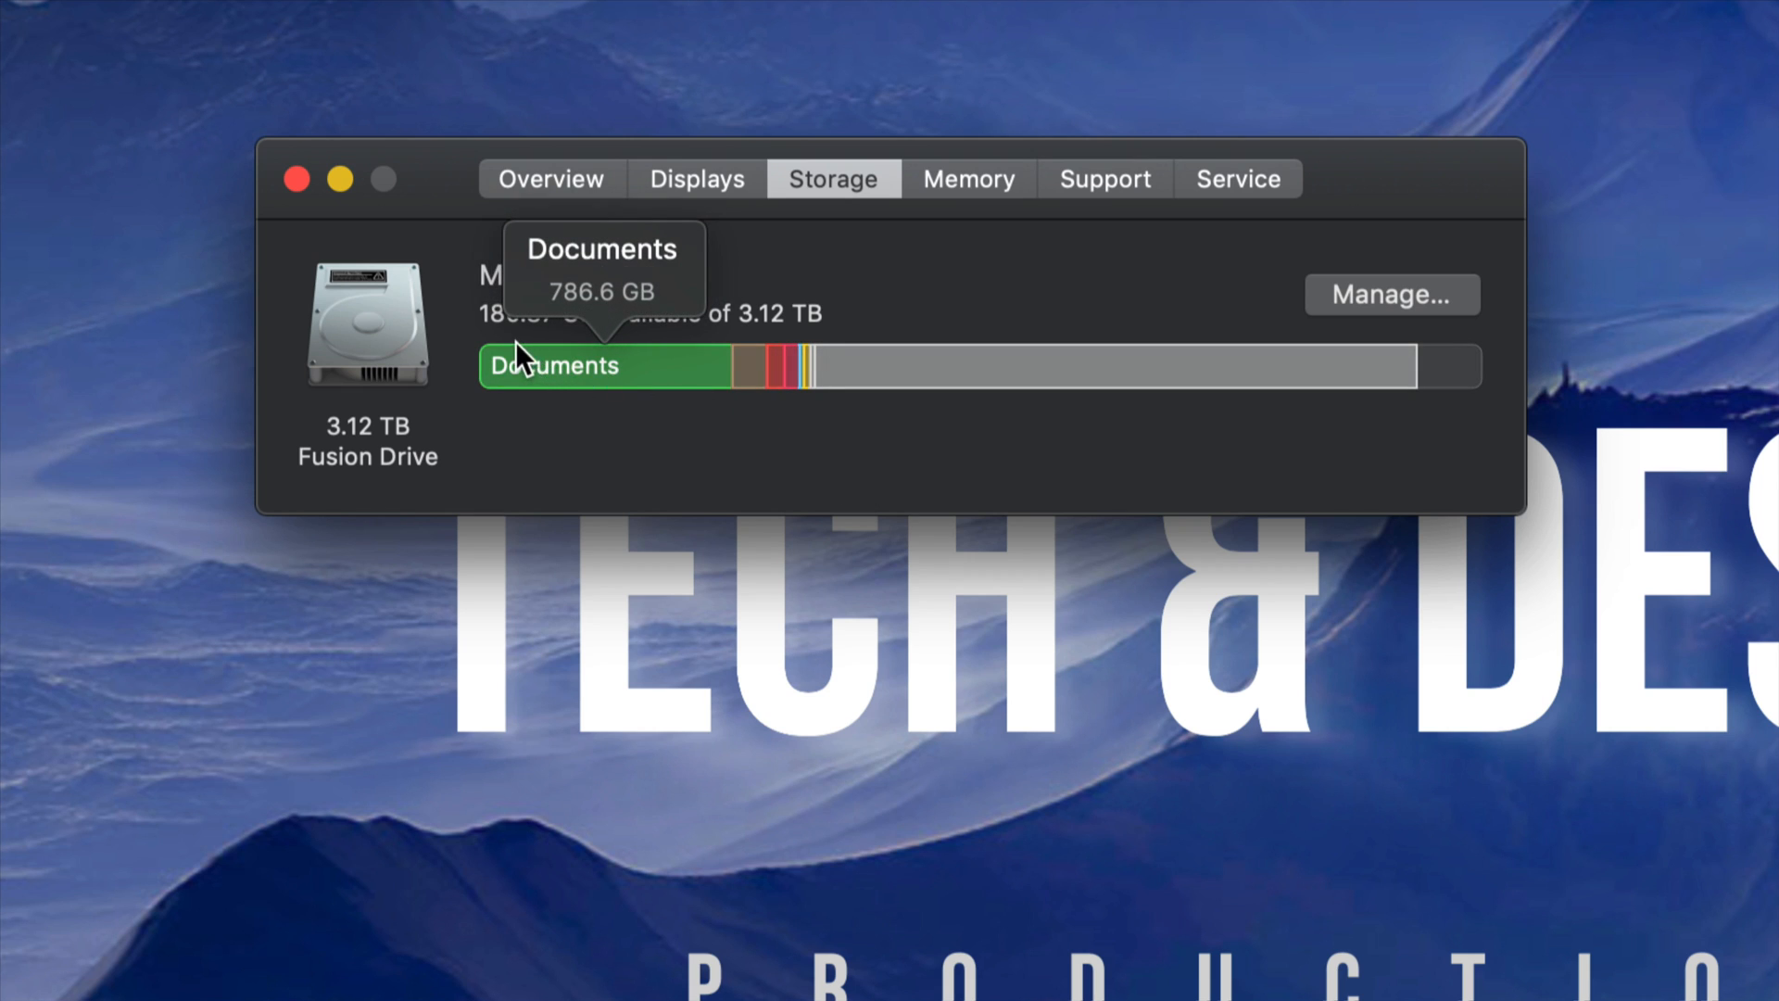
pyautogui.moveTo(663, 453)
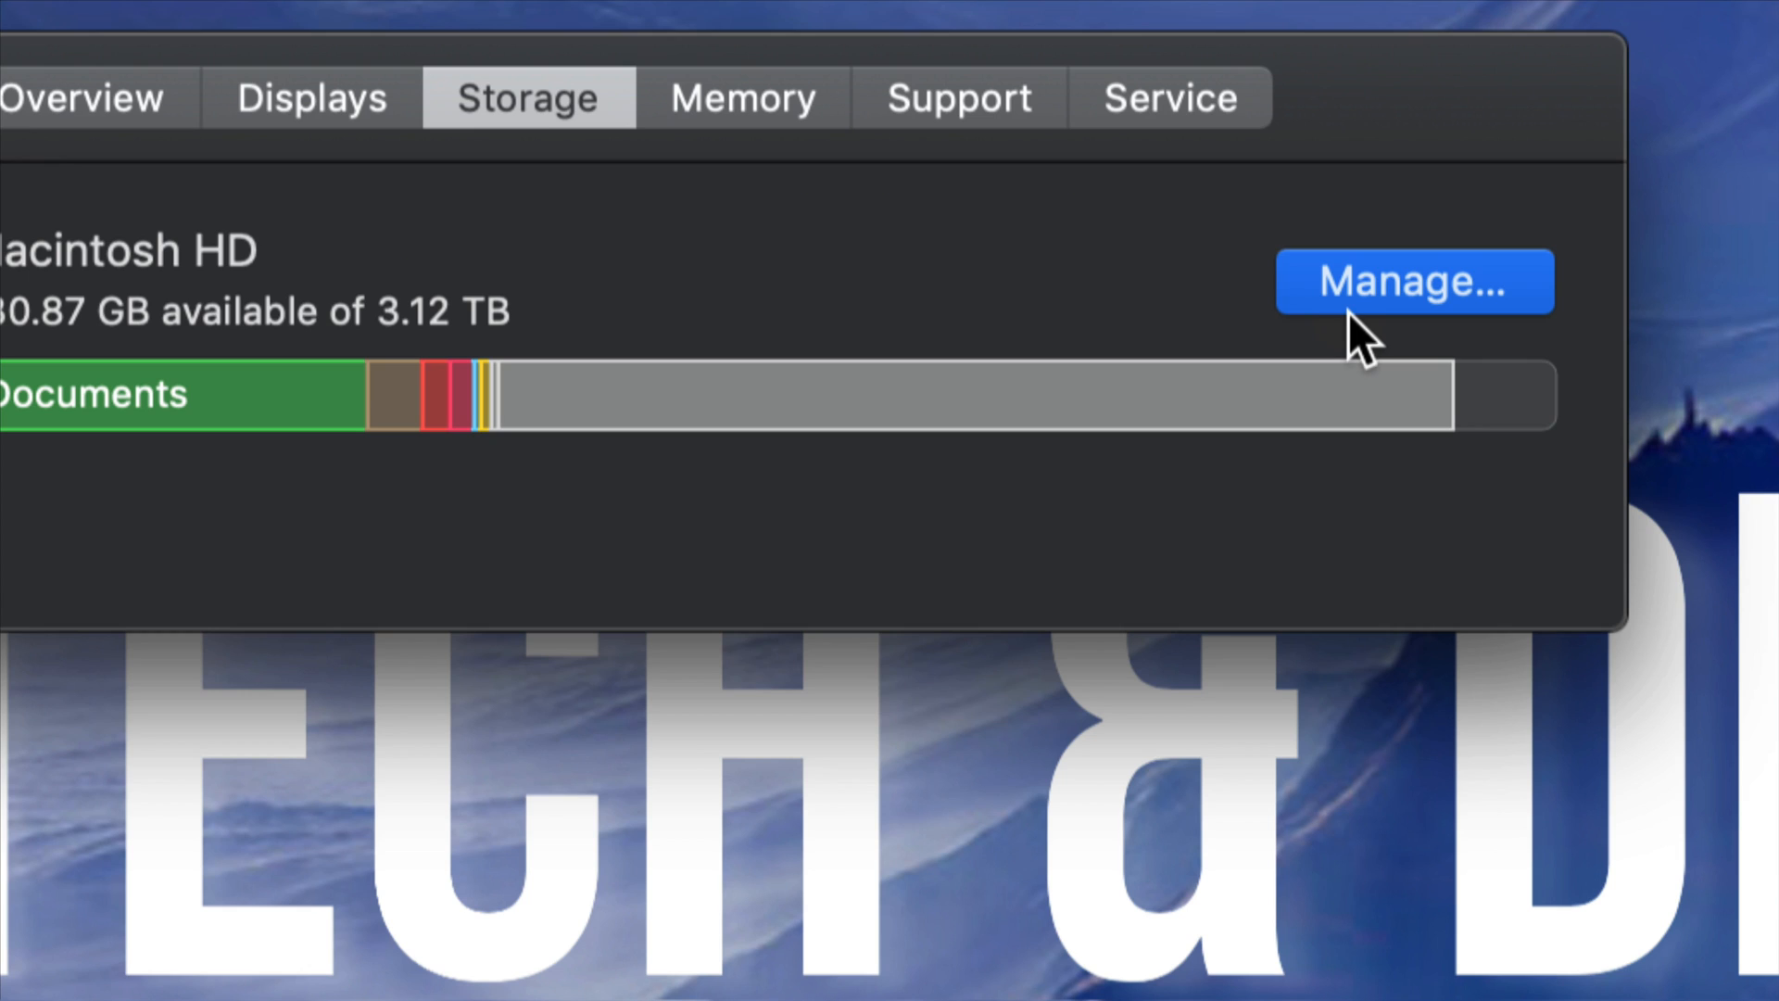
pyautogui.click(1414, 280)
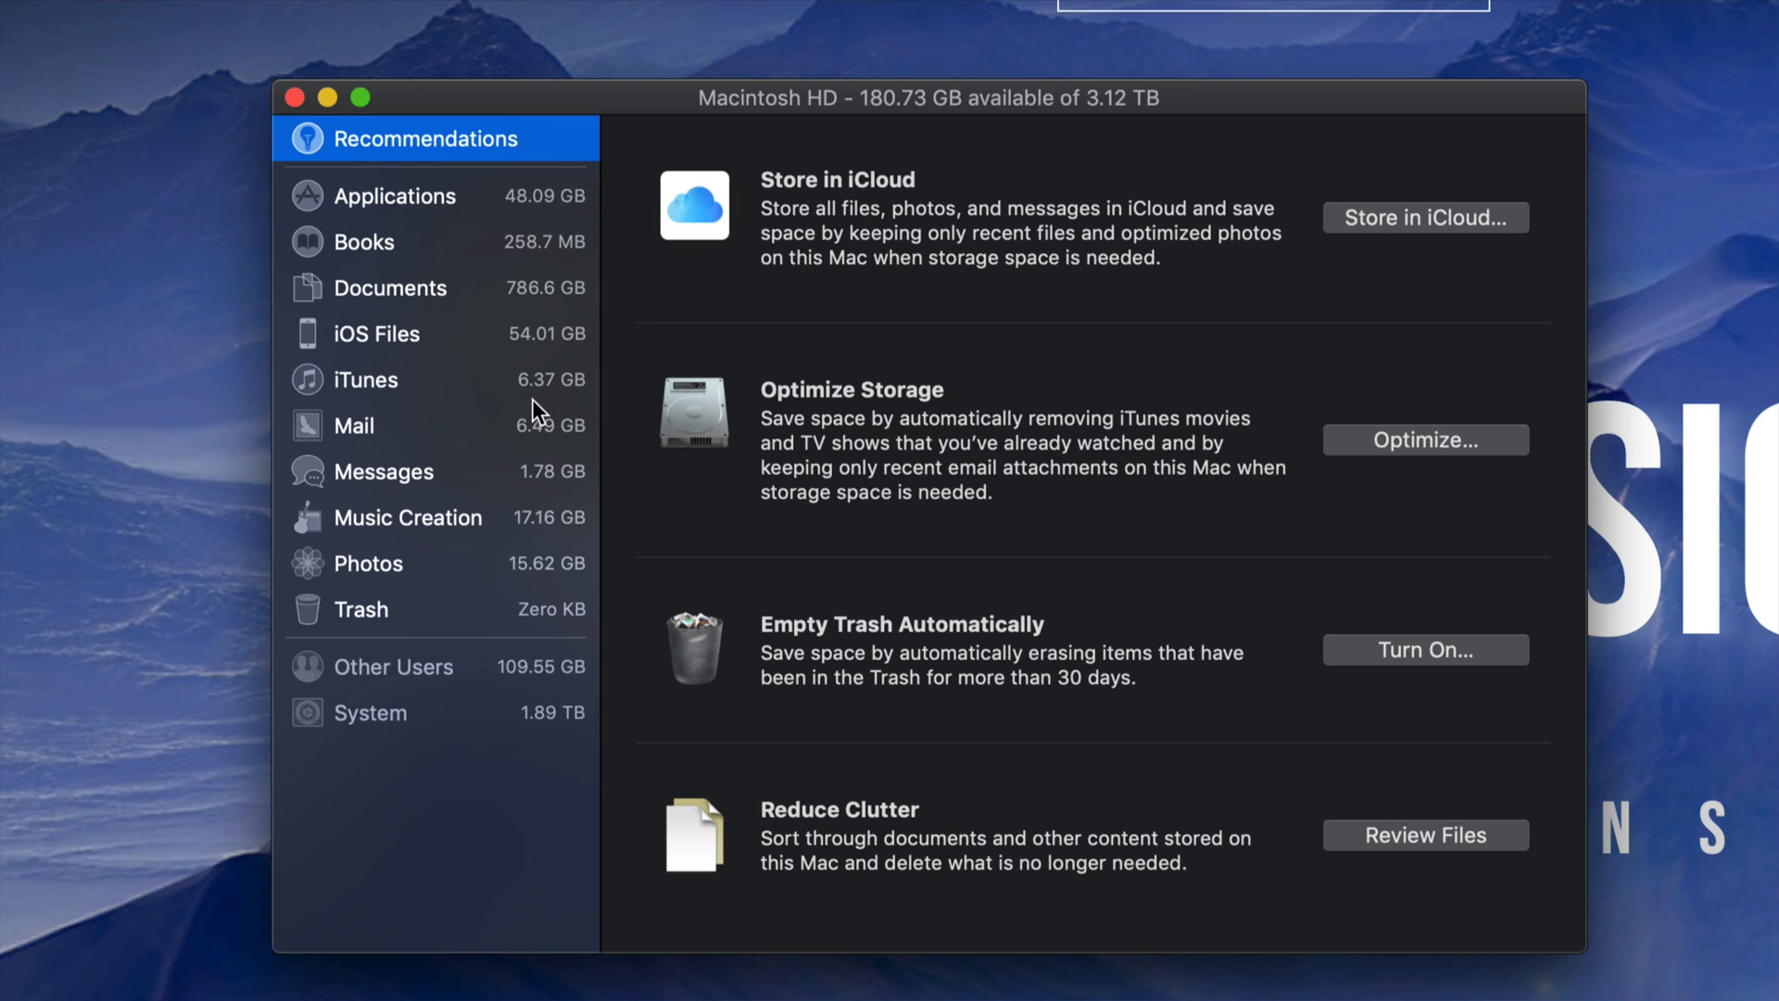
pyautogui.moveTo(510, 225)
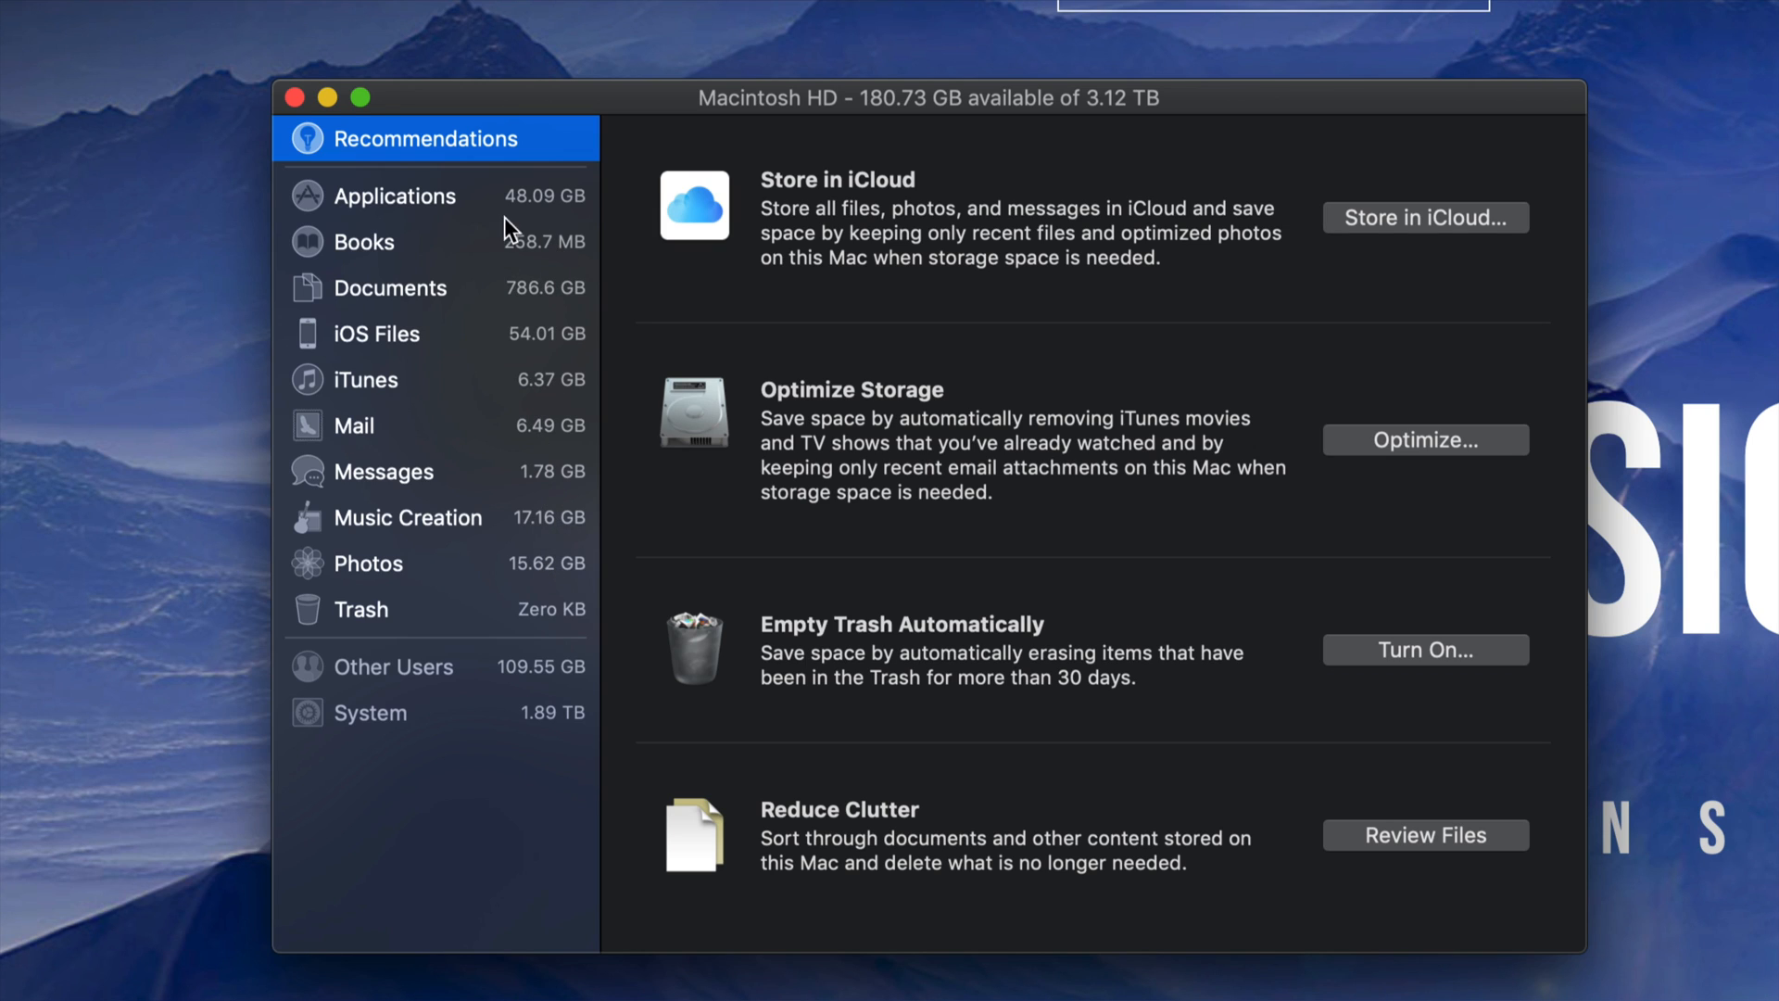
pyautogui.click(395, 195)
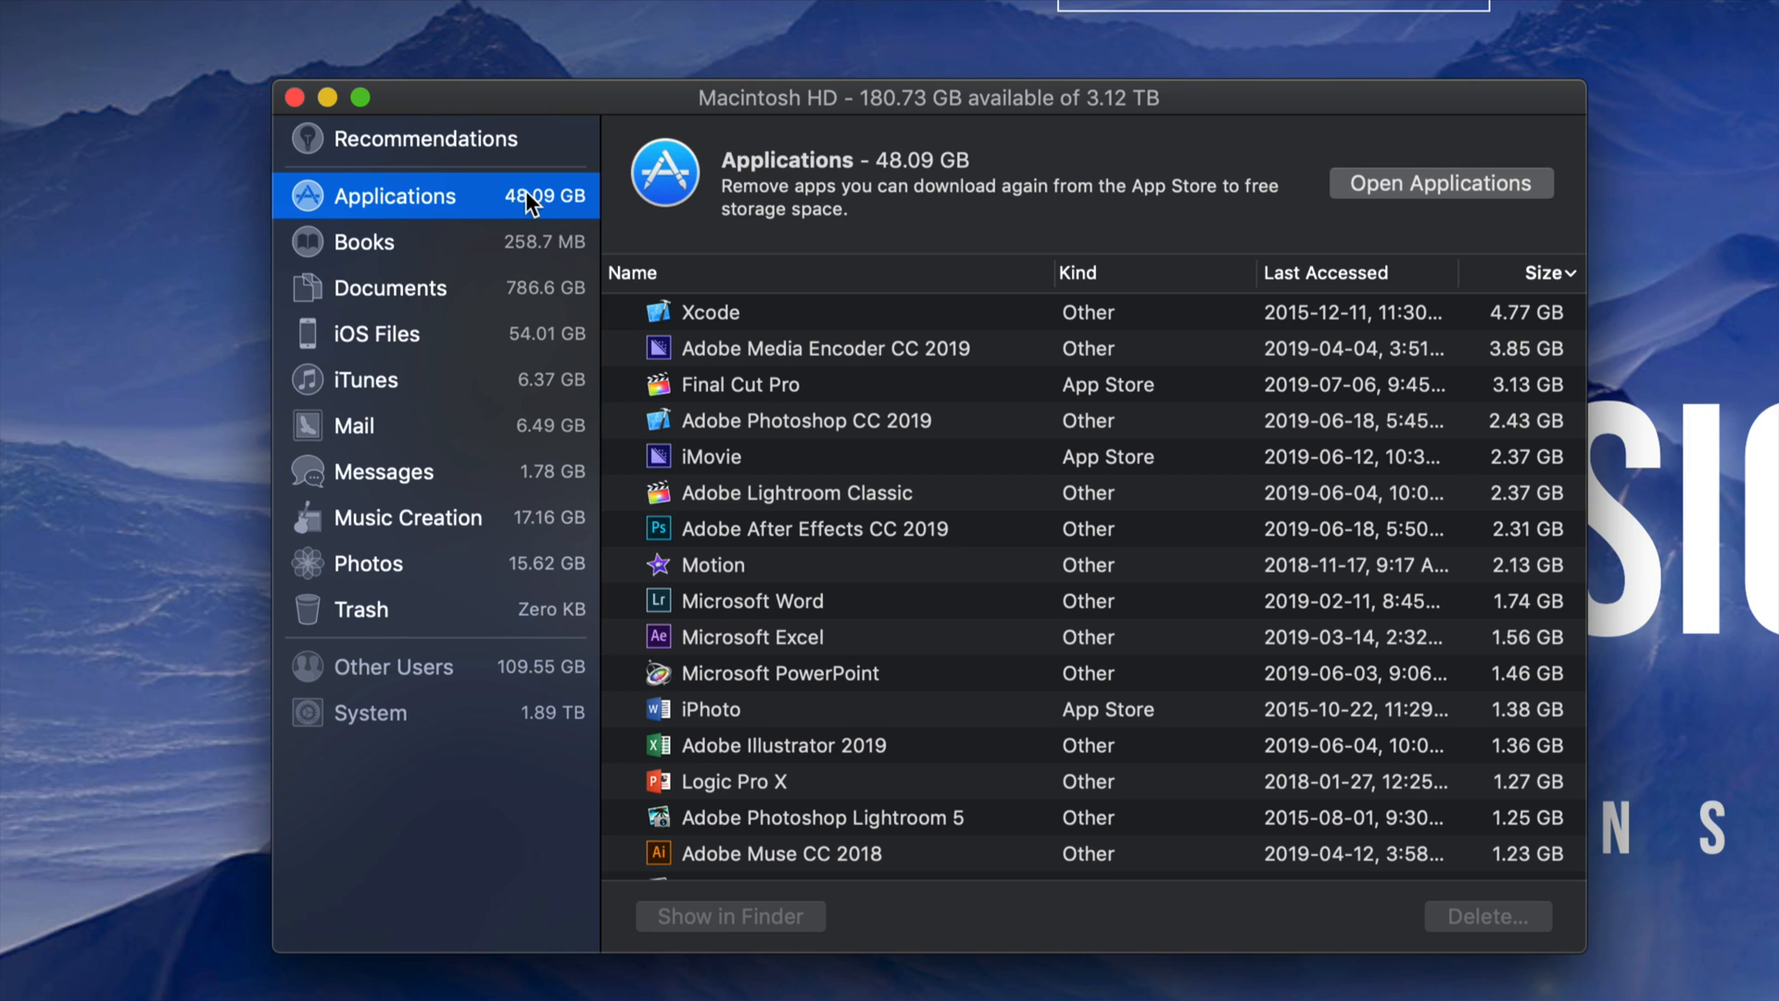
pyautogui.moveTo(1075, 507)
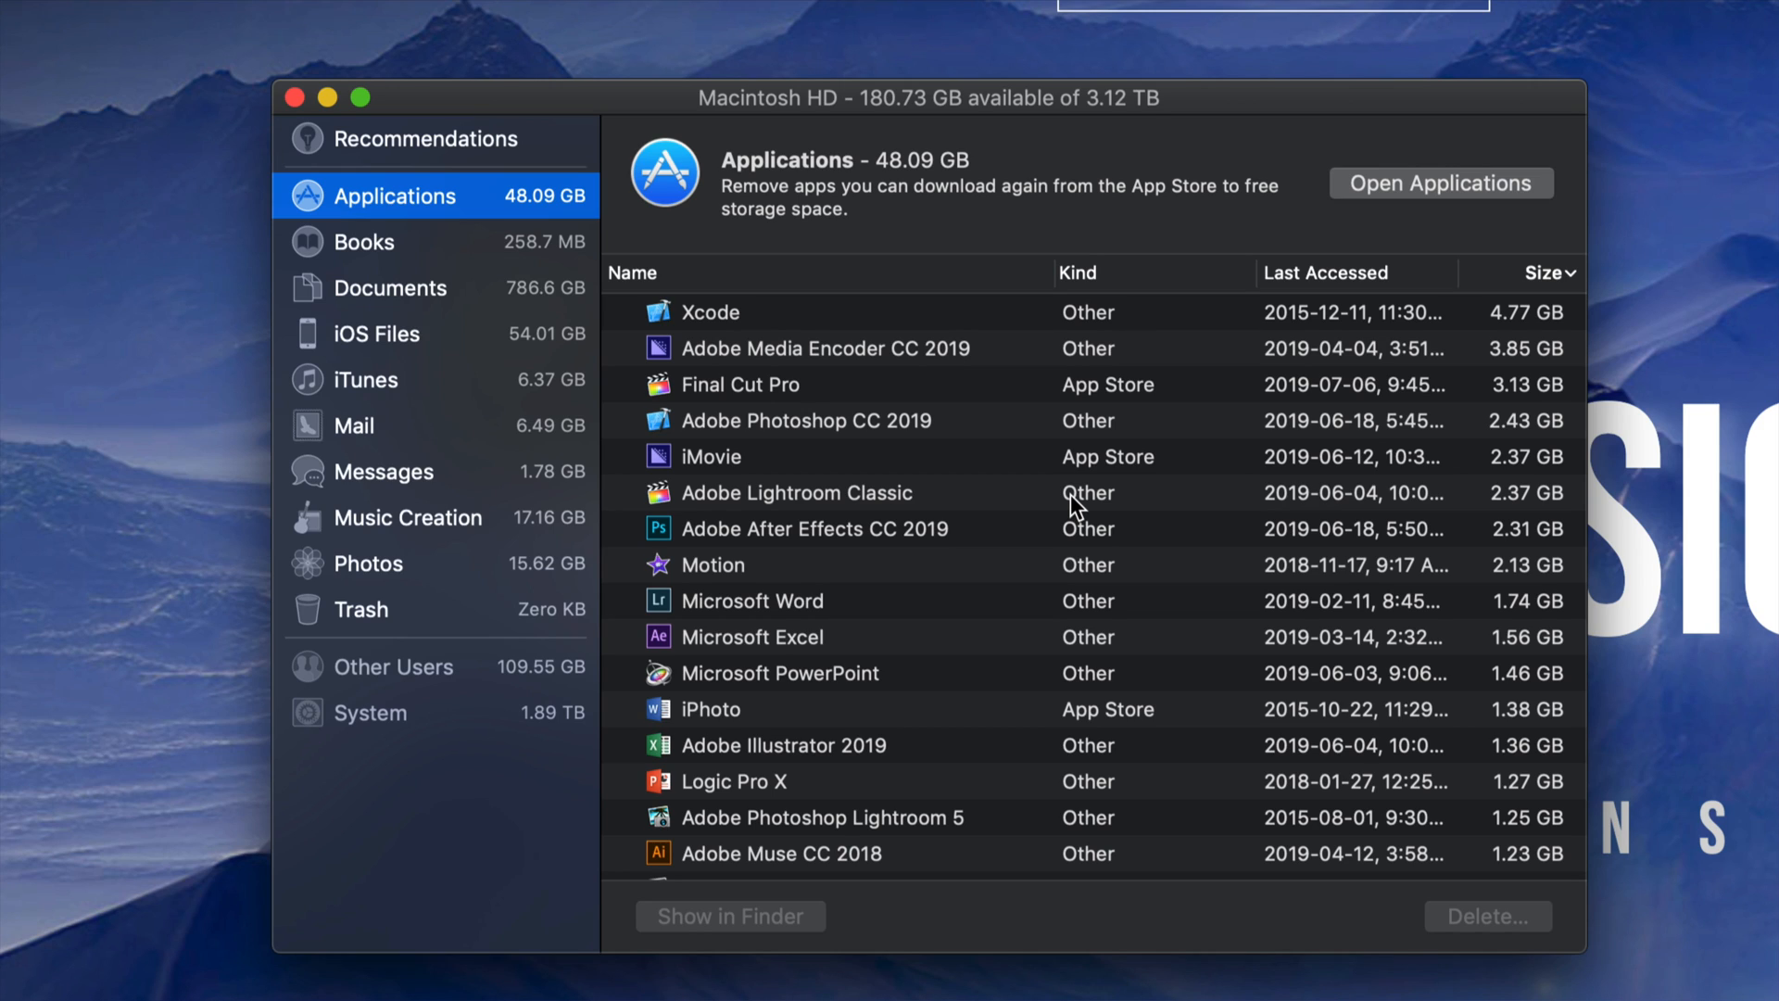
pyautogui.moveTo(1127, 573)
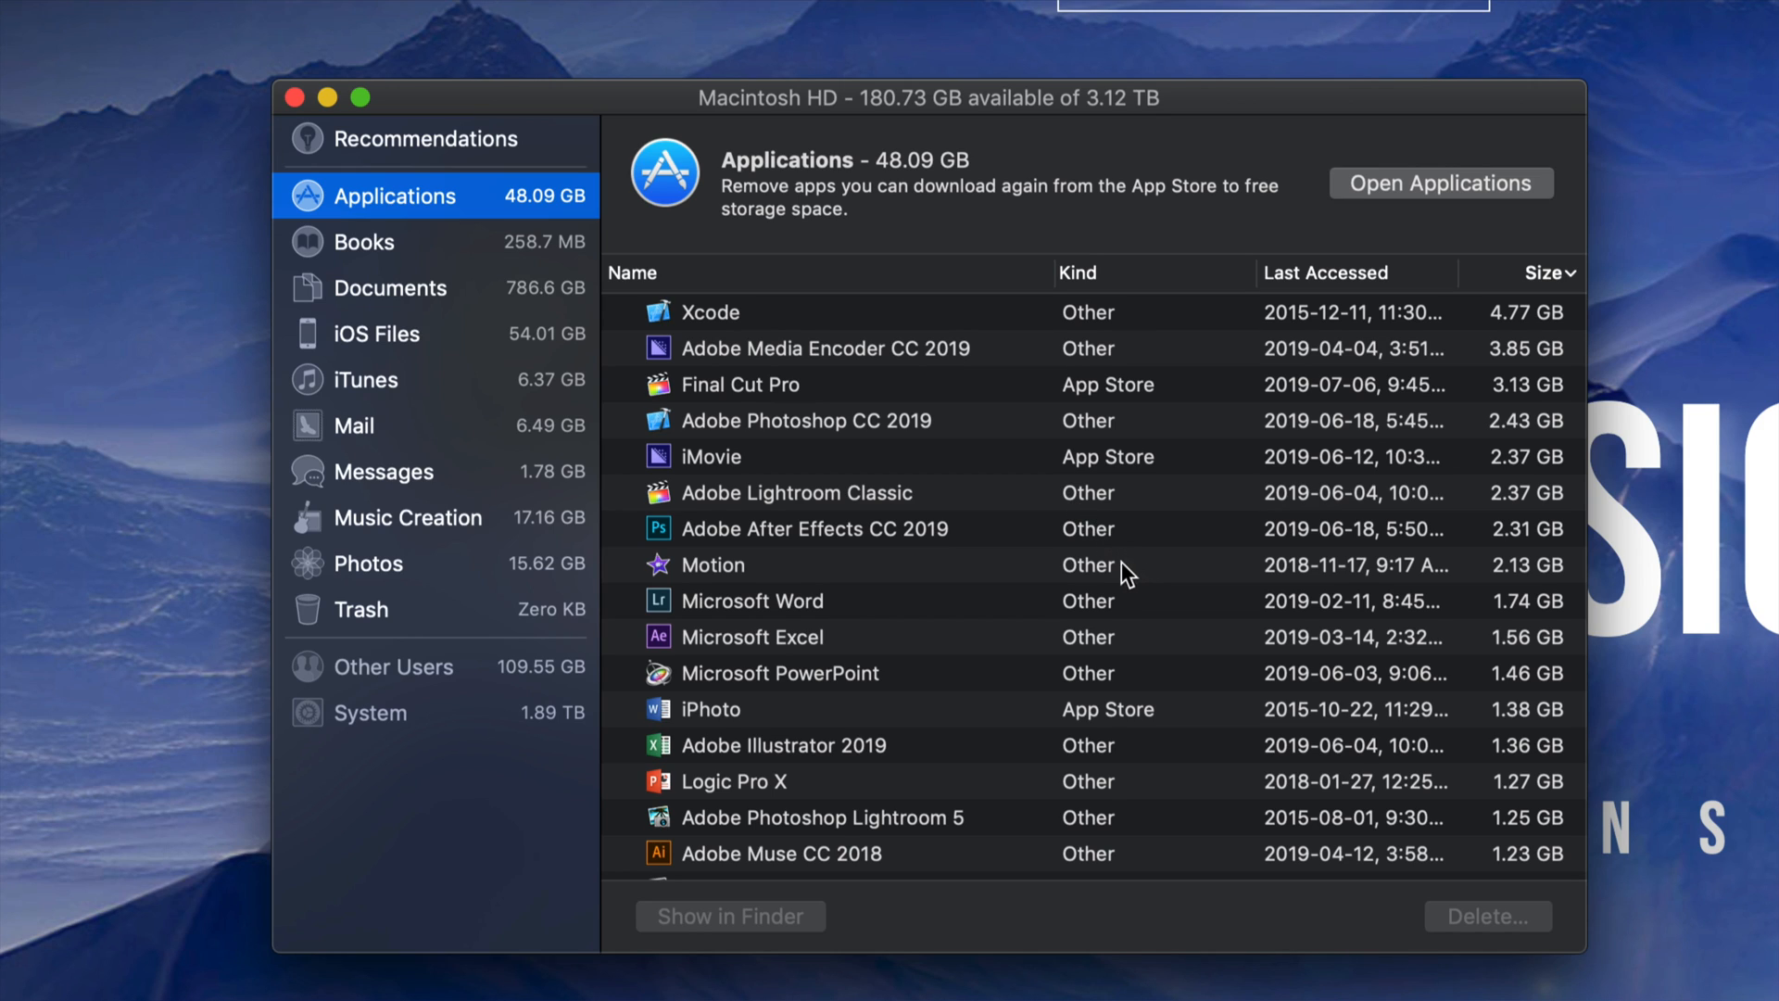
pyautogui.click(712, 564)
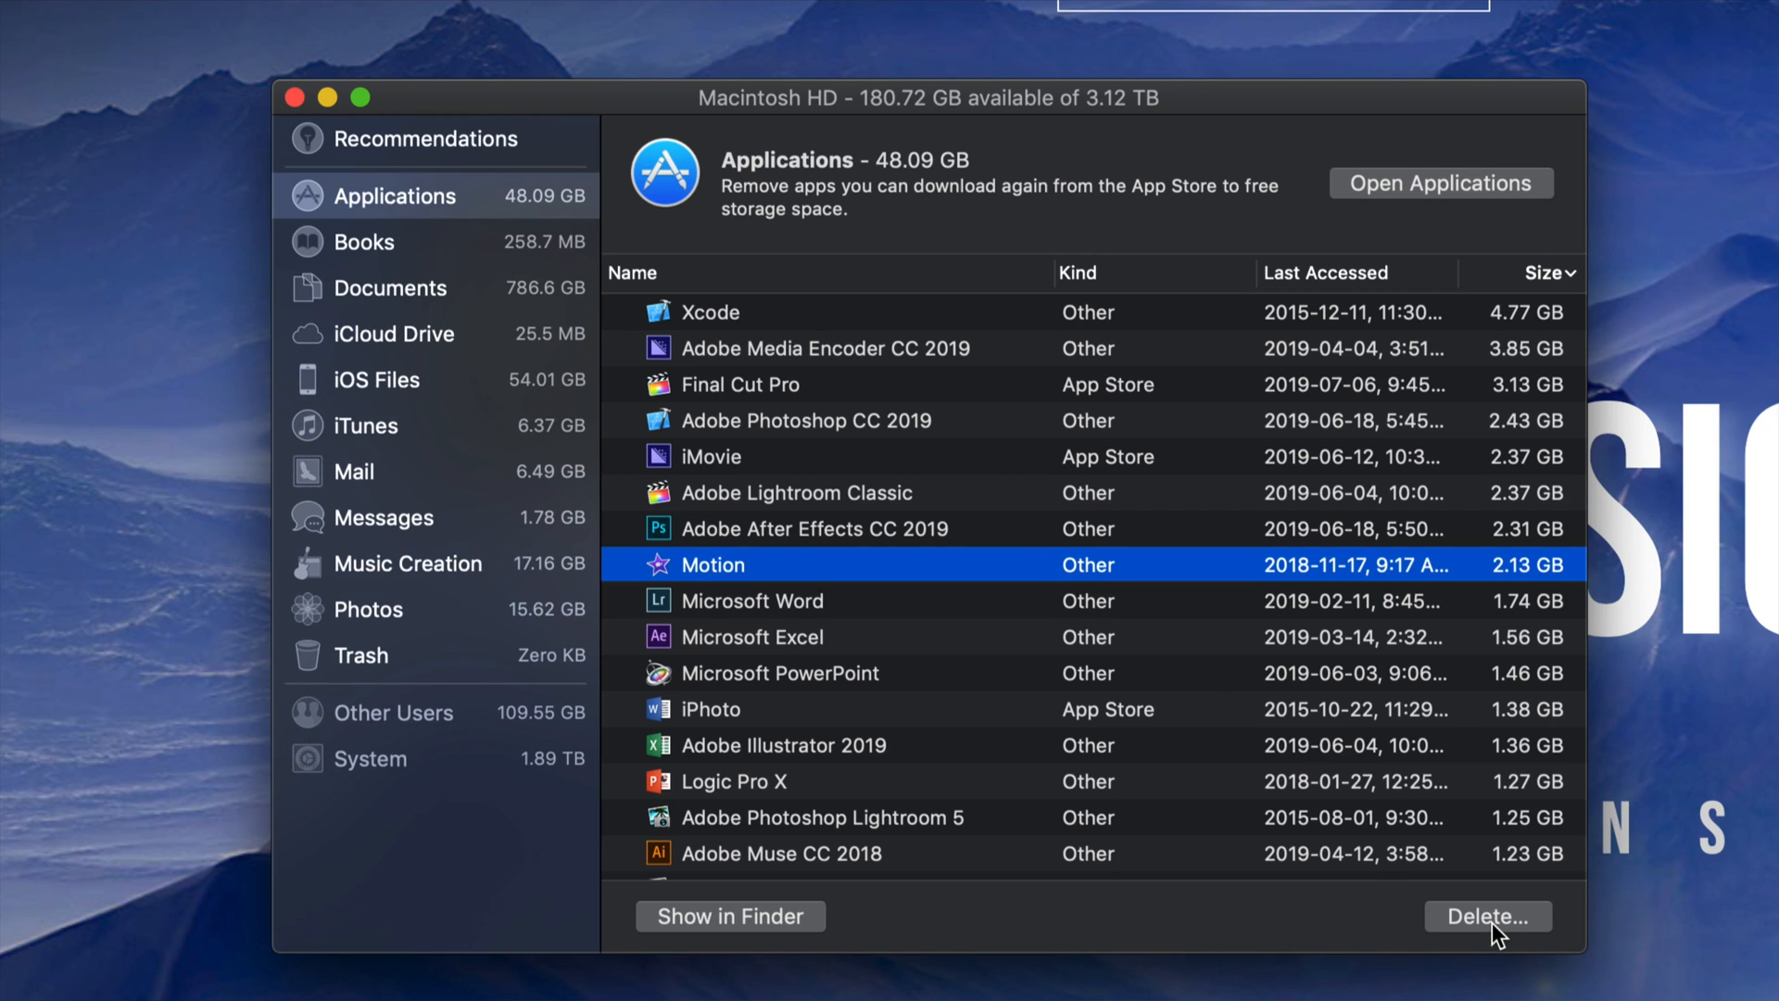
pyautogui.moveTo(1435, 910)
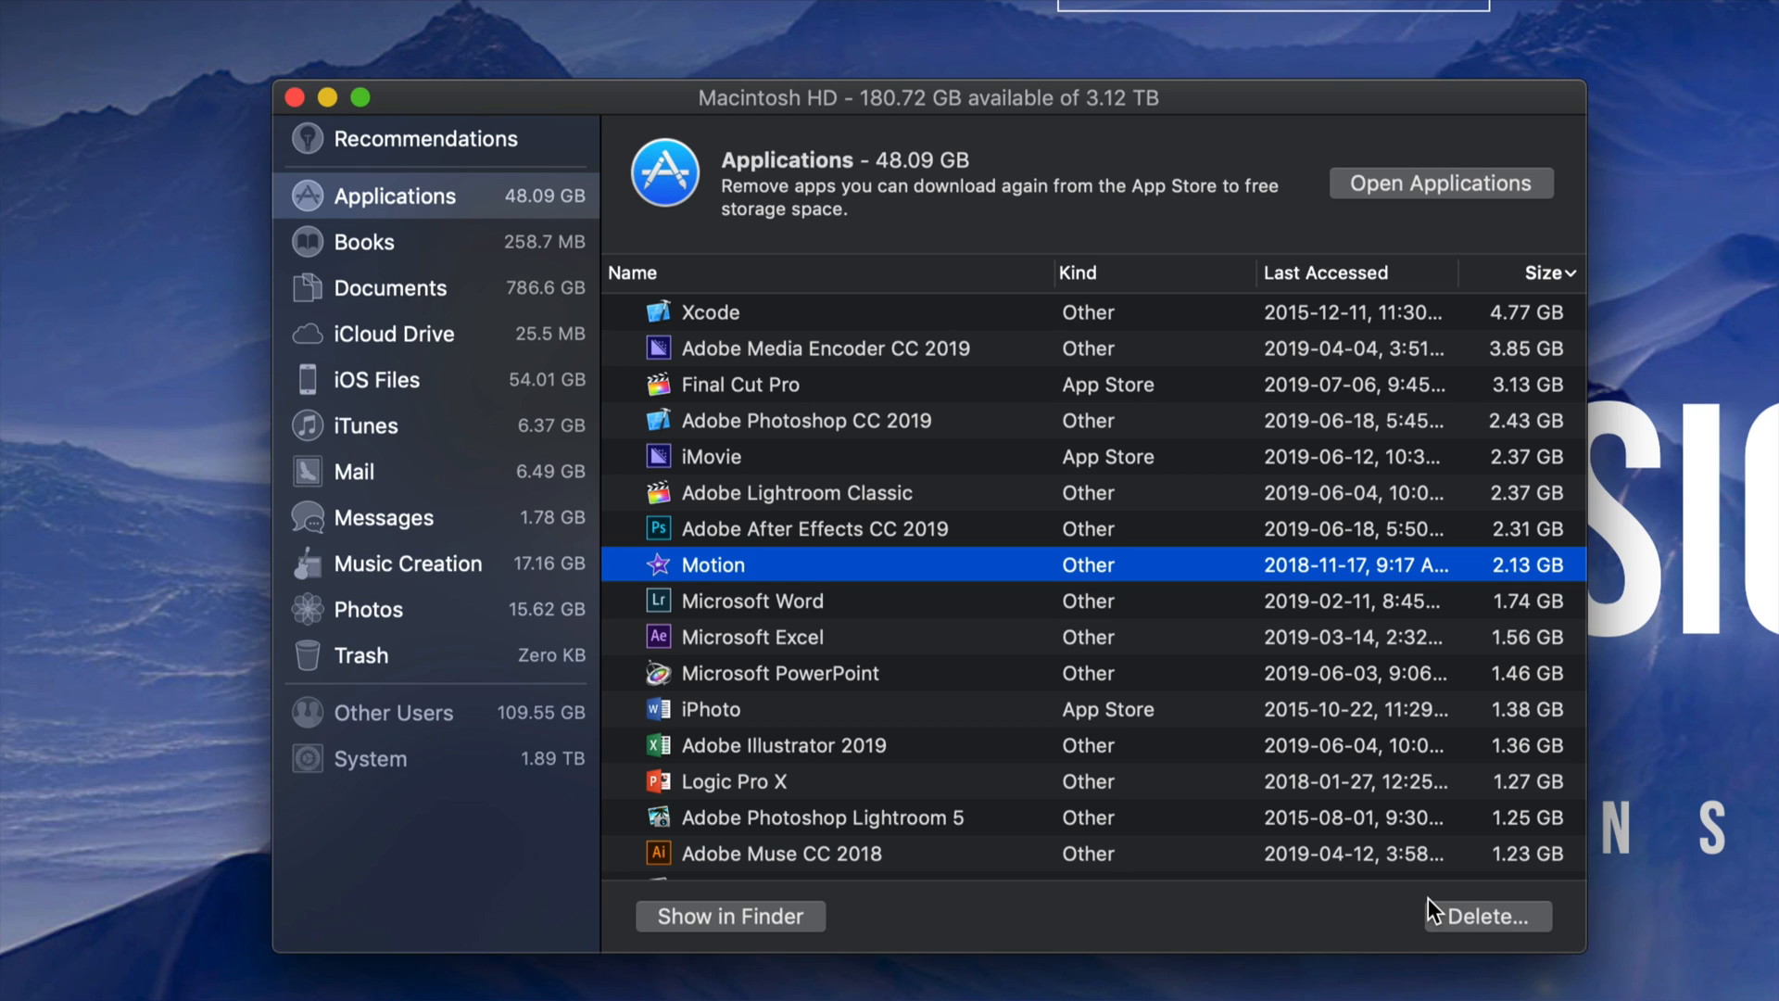
pyautogui.moveTo(802, 565)
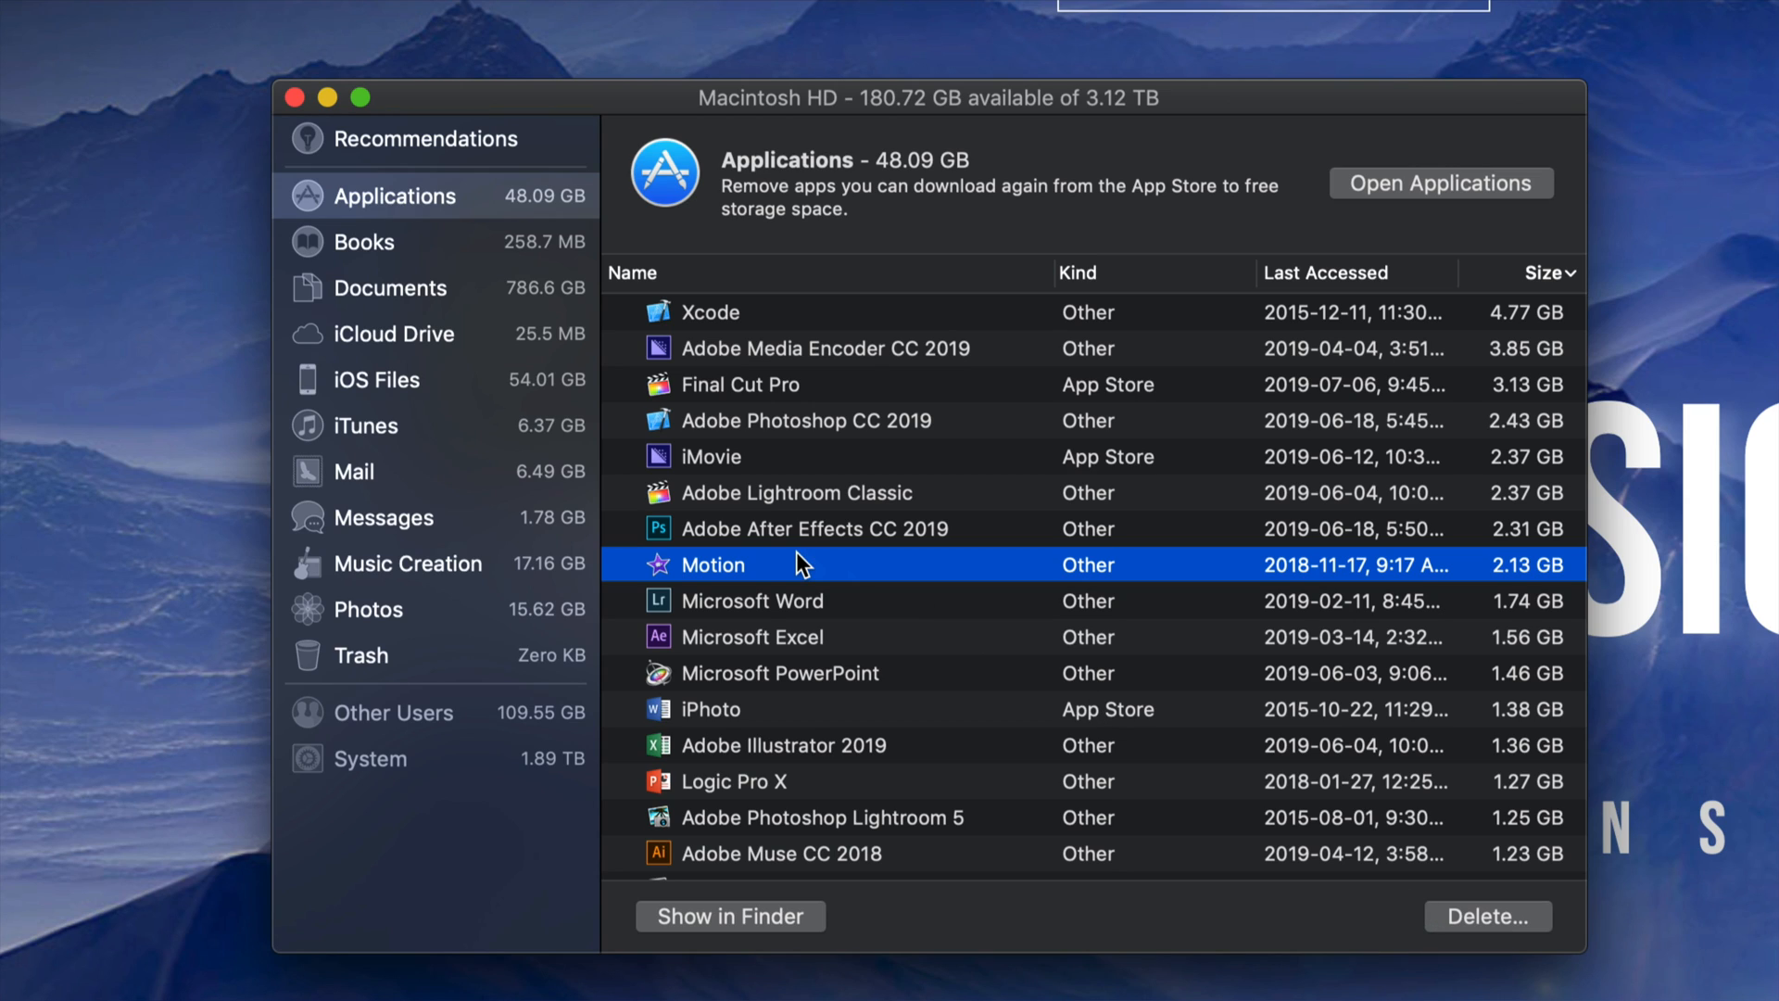
pyautogui.moveTo(669, 423)
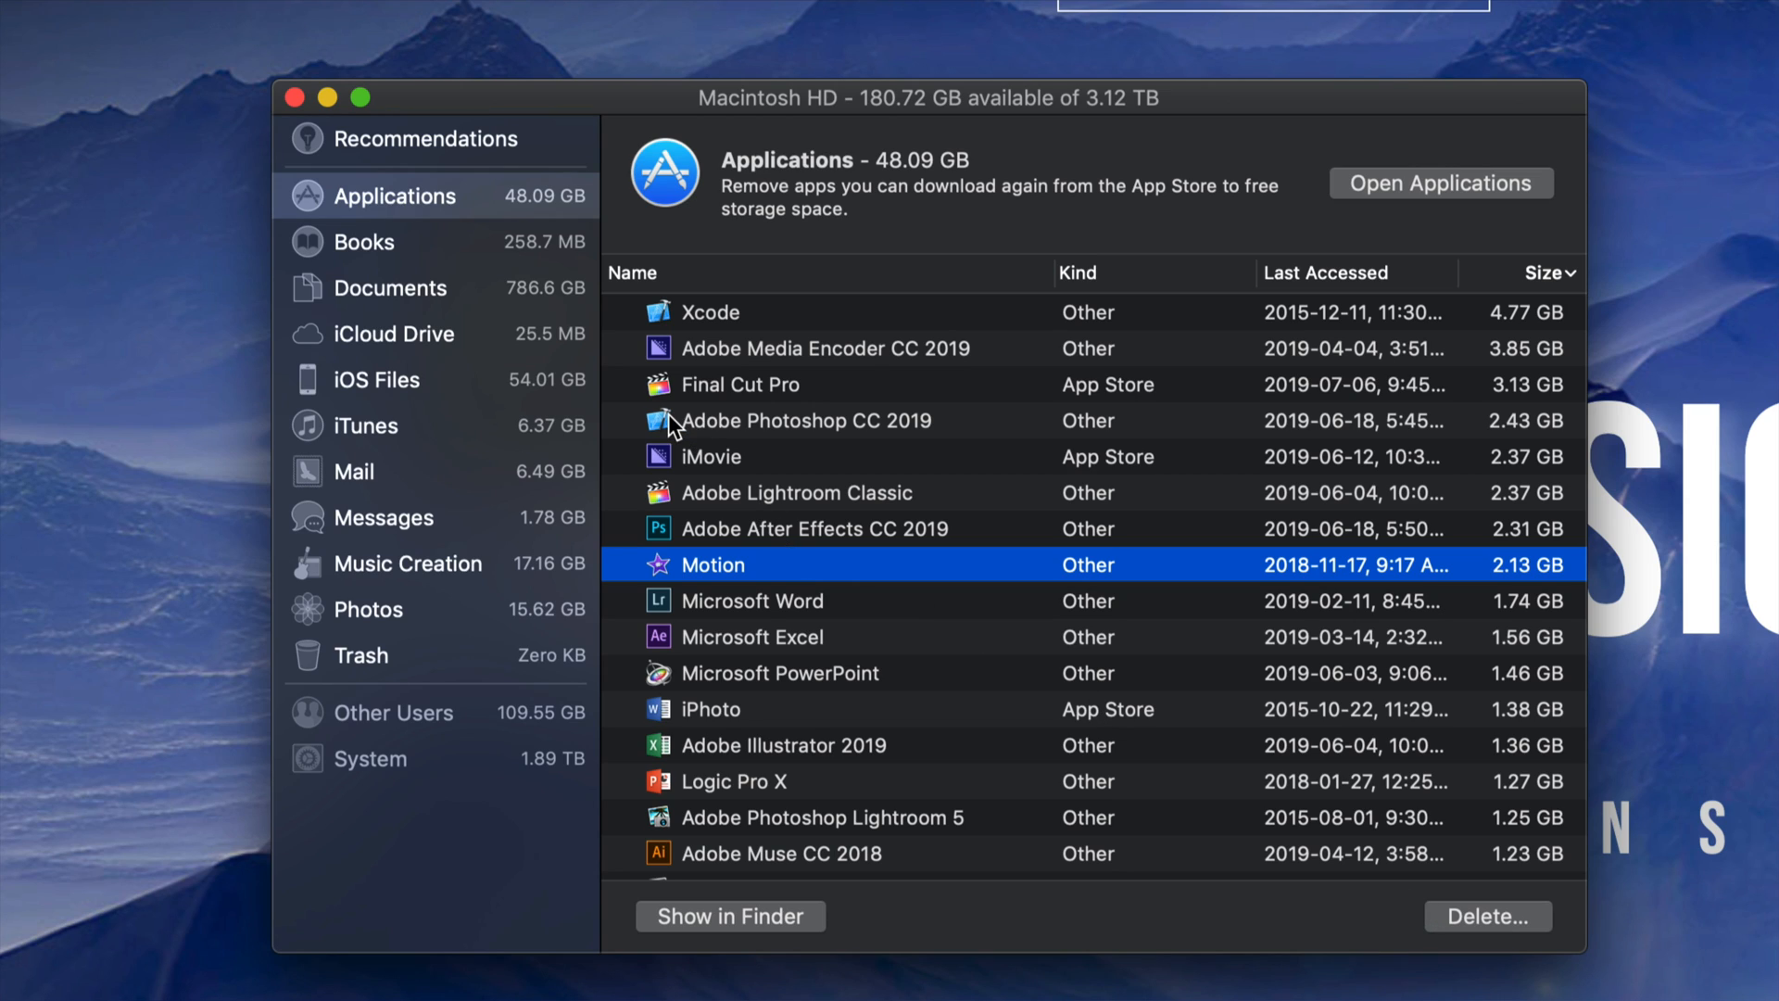
pyautogui.moveTo(569, 376)
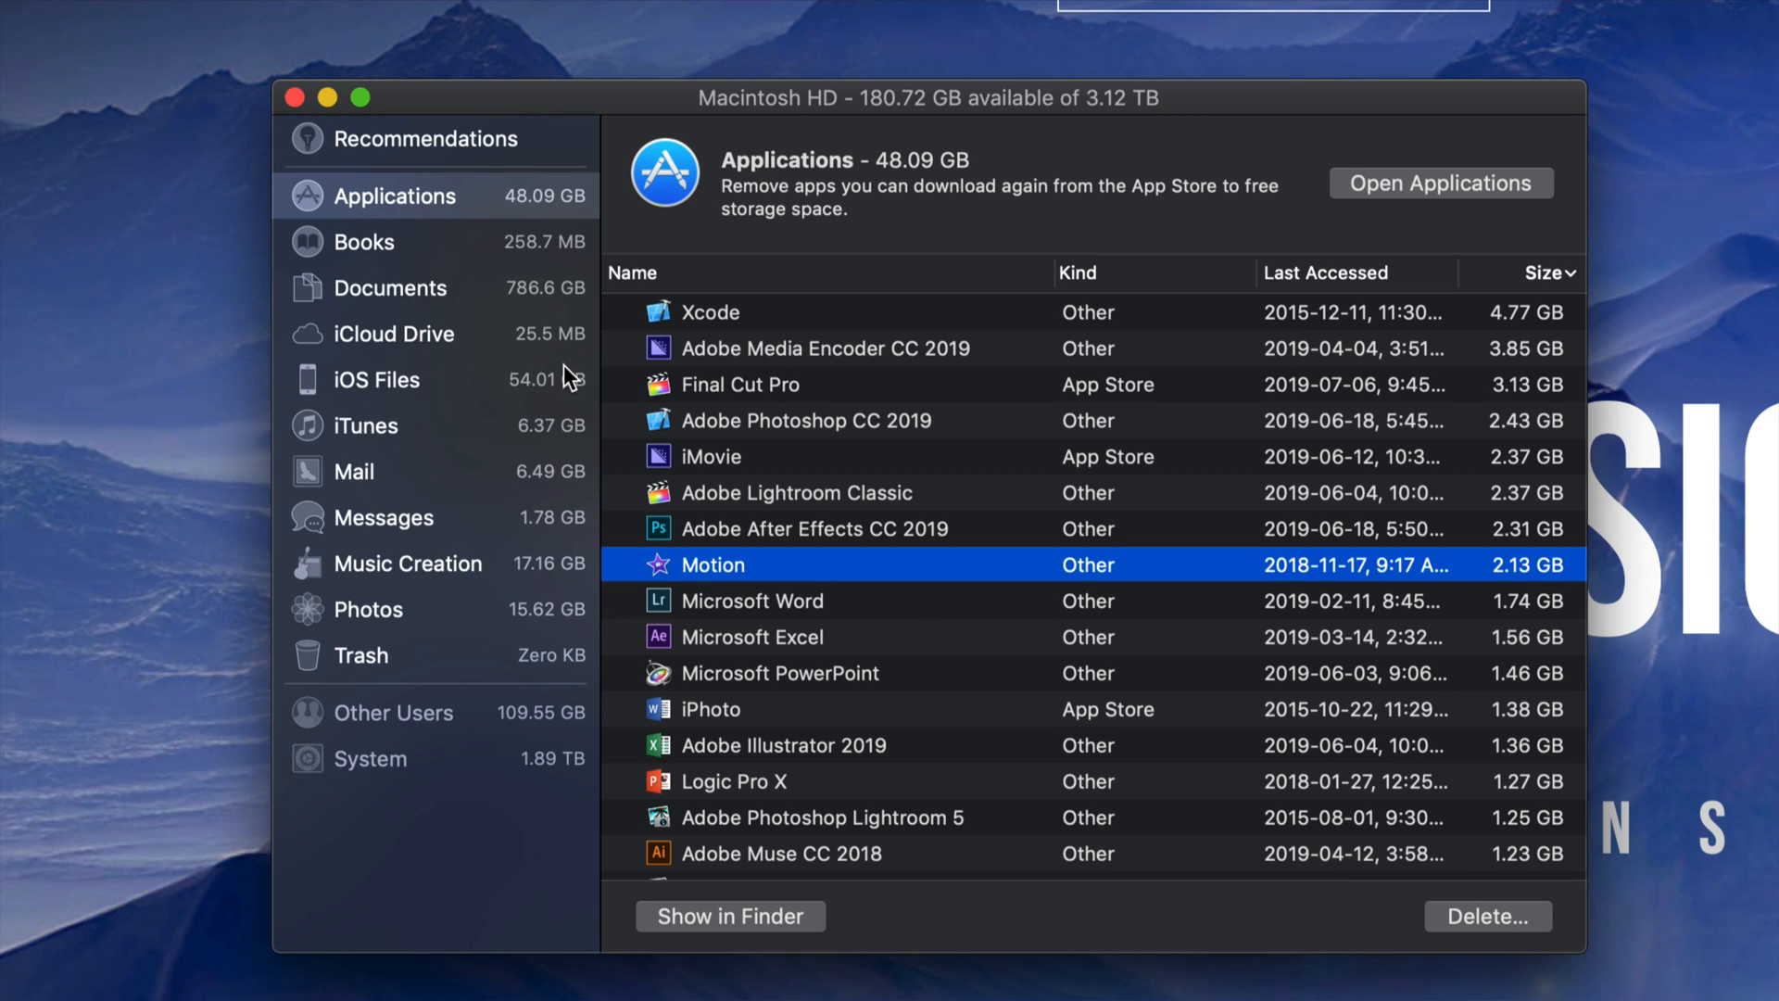
pyautogui.moveTo(517, 296)
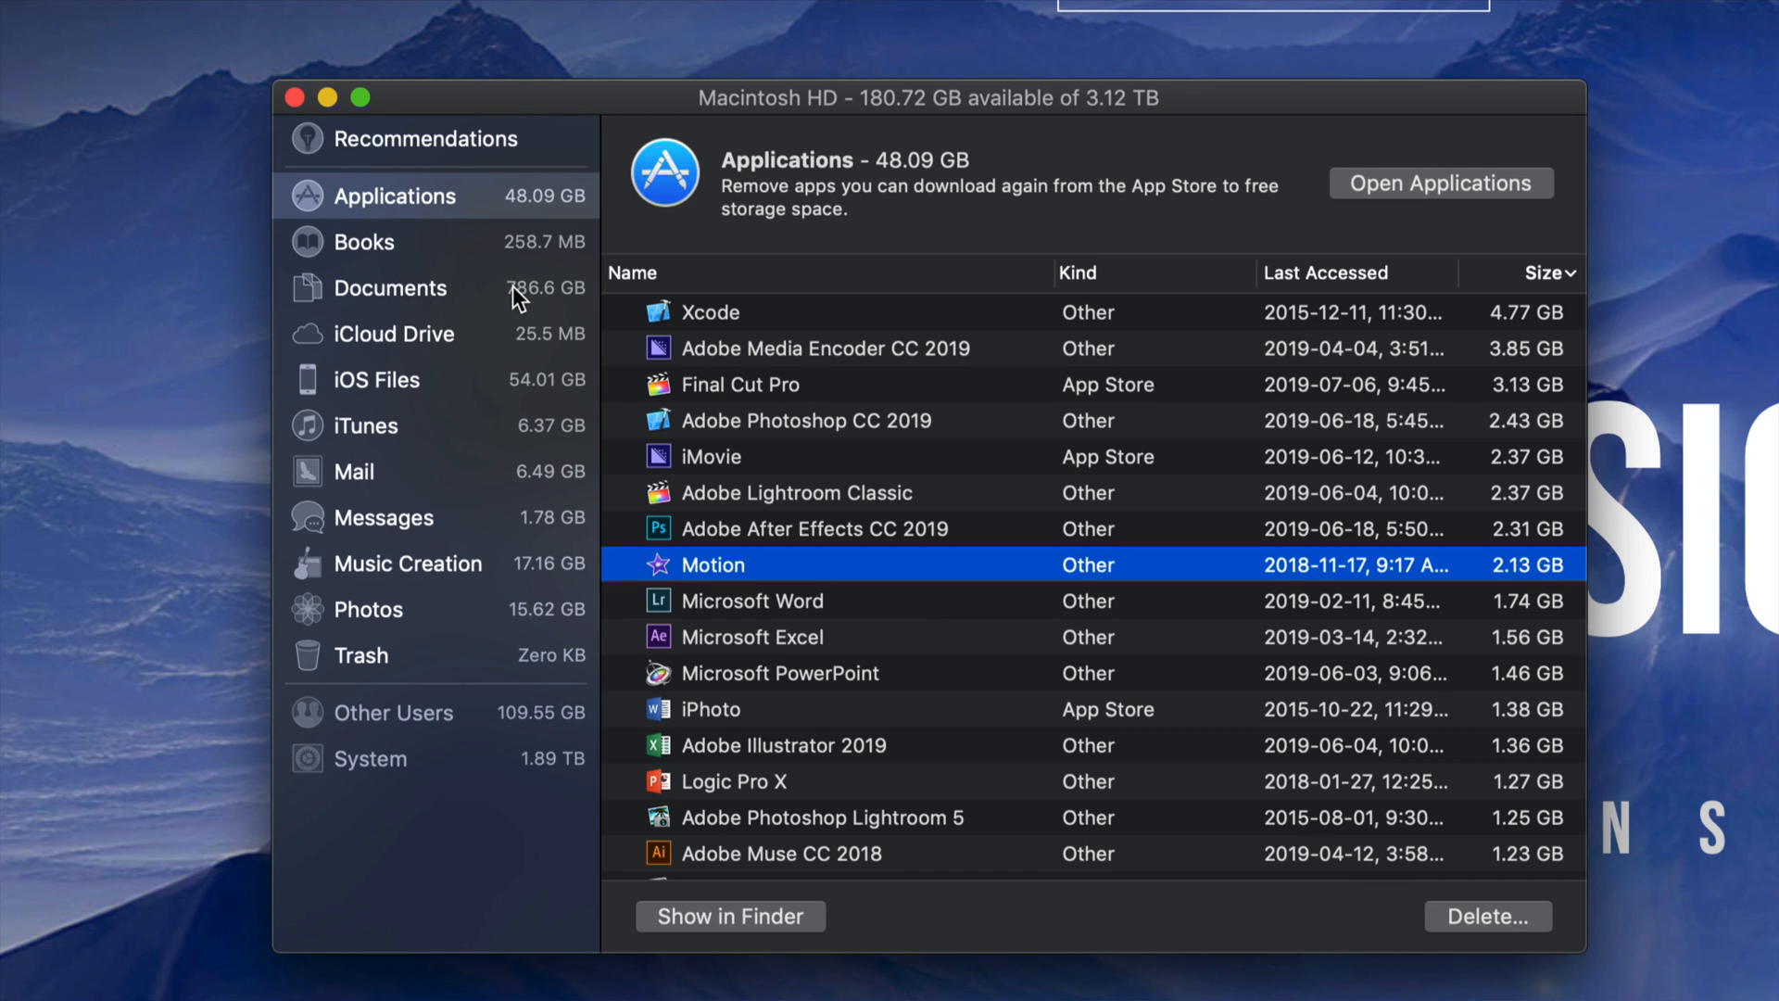
pyautogui.moveTo(443, 306)
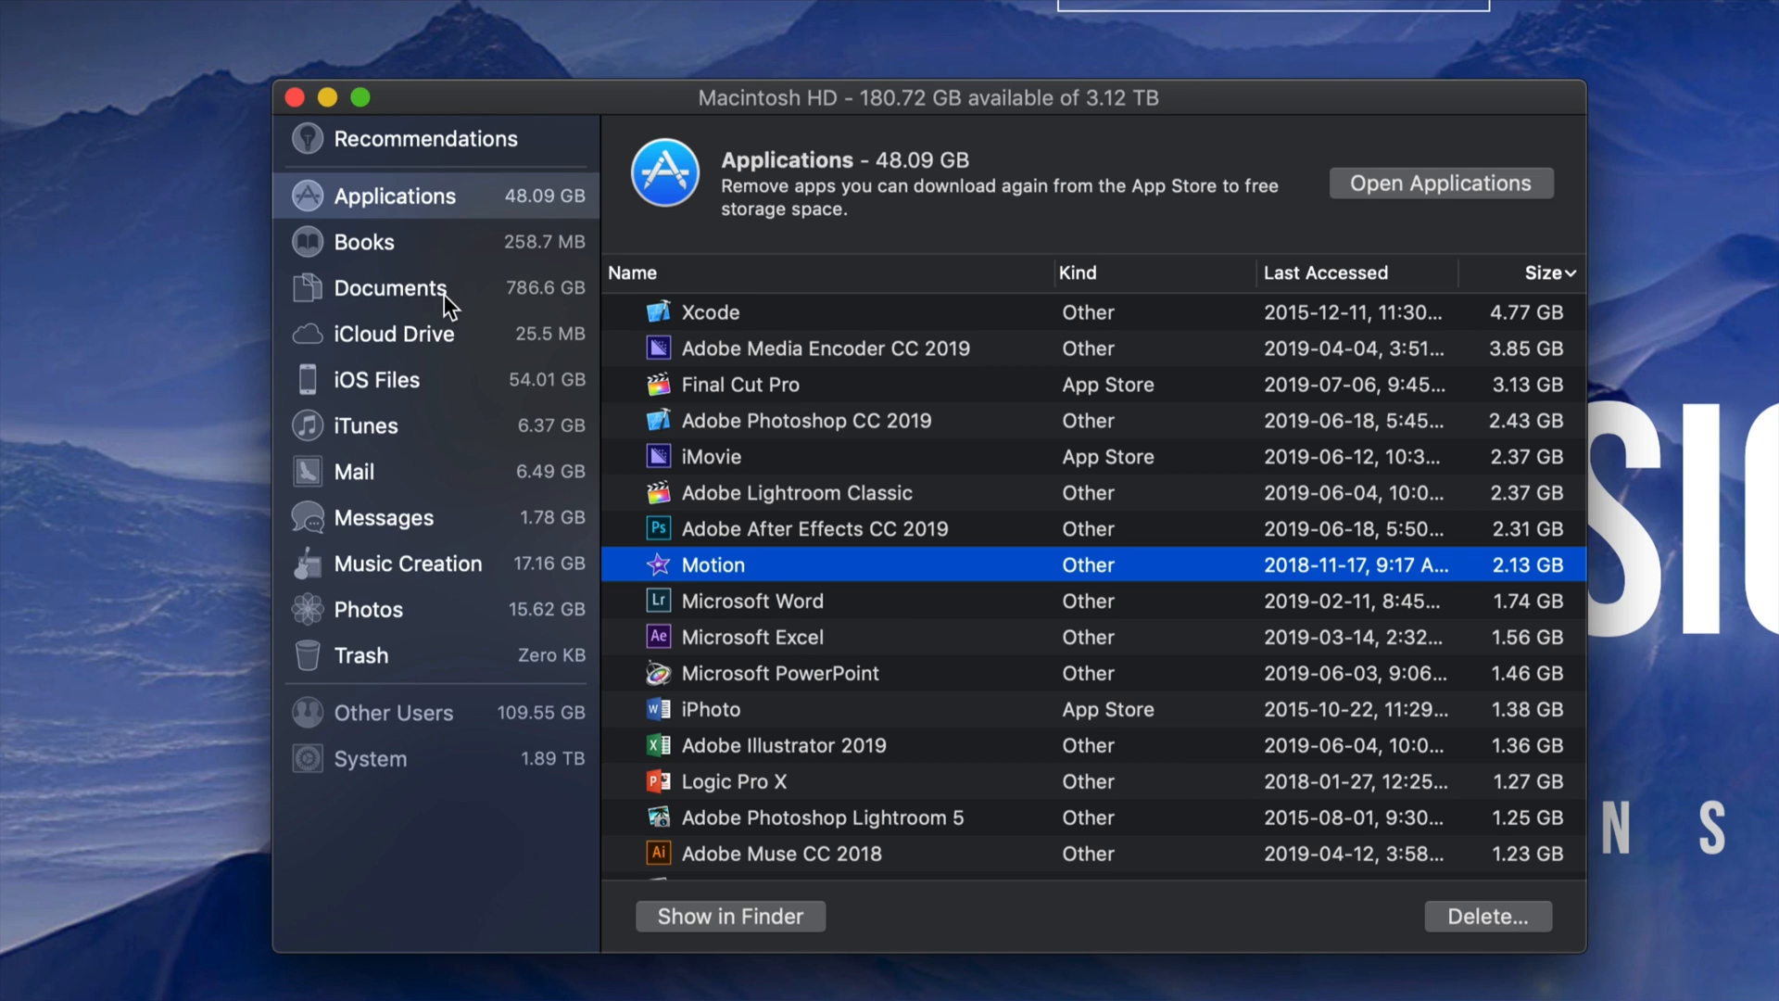
pyautogui.moveTo(523, 304)
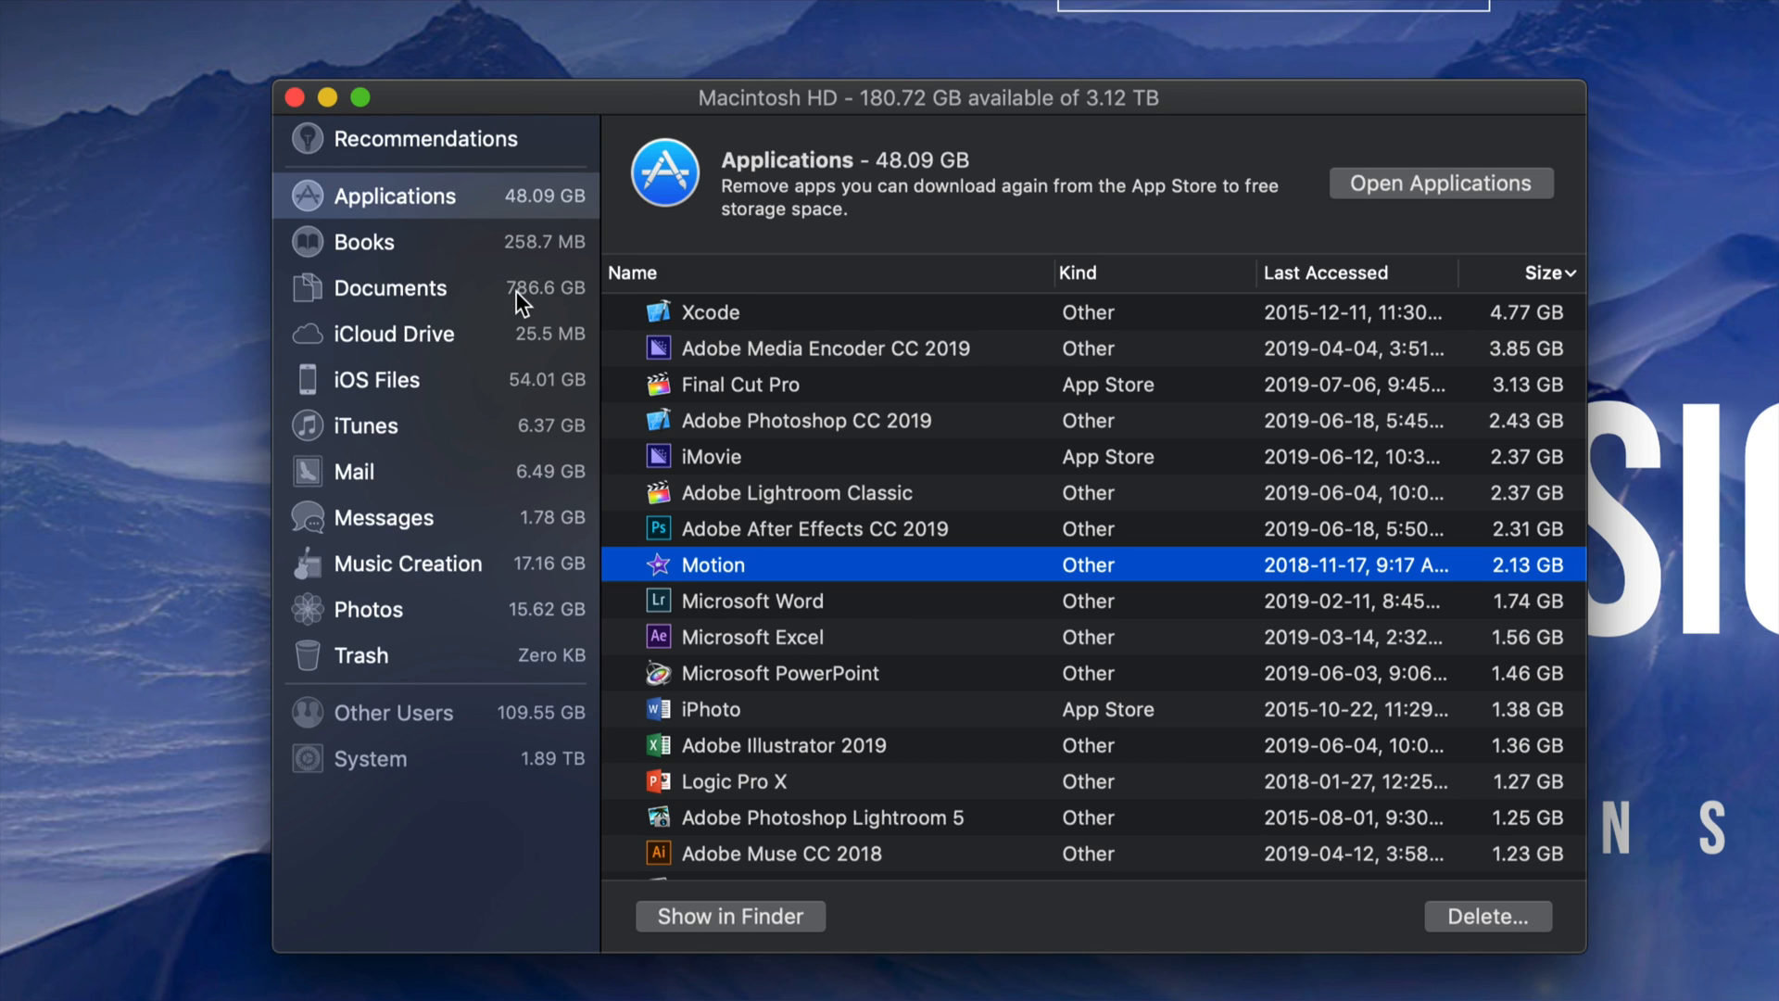
pyautogui.moveTo(506, 304)
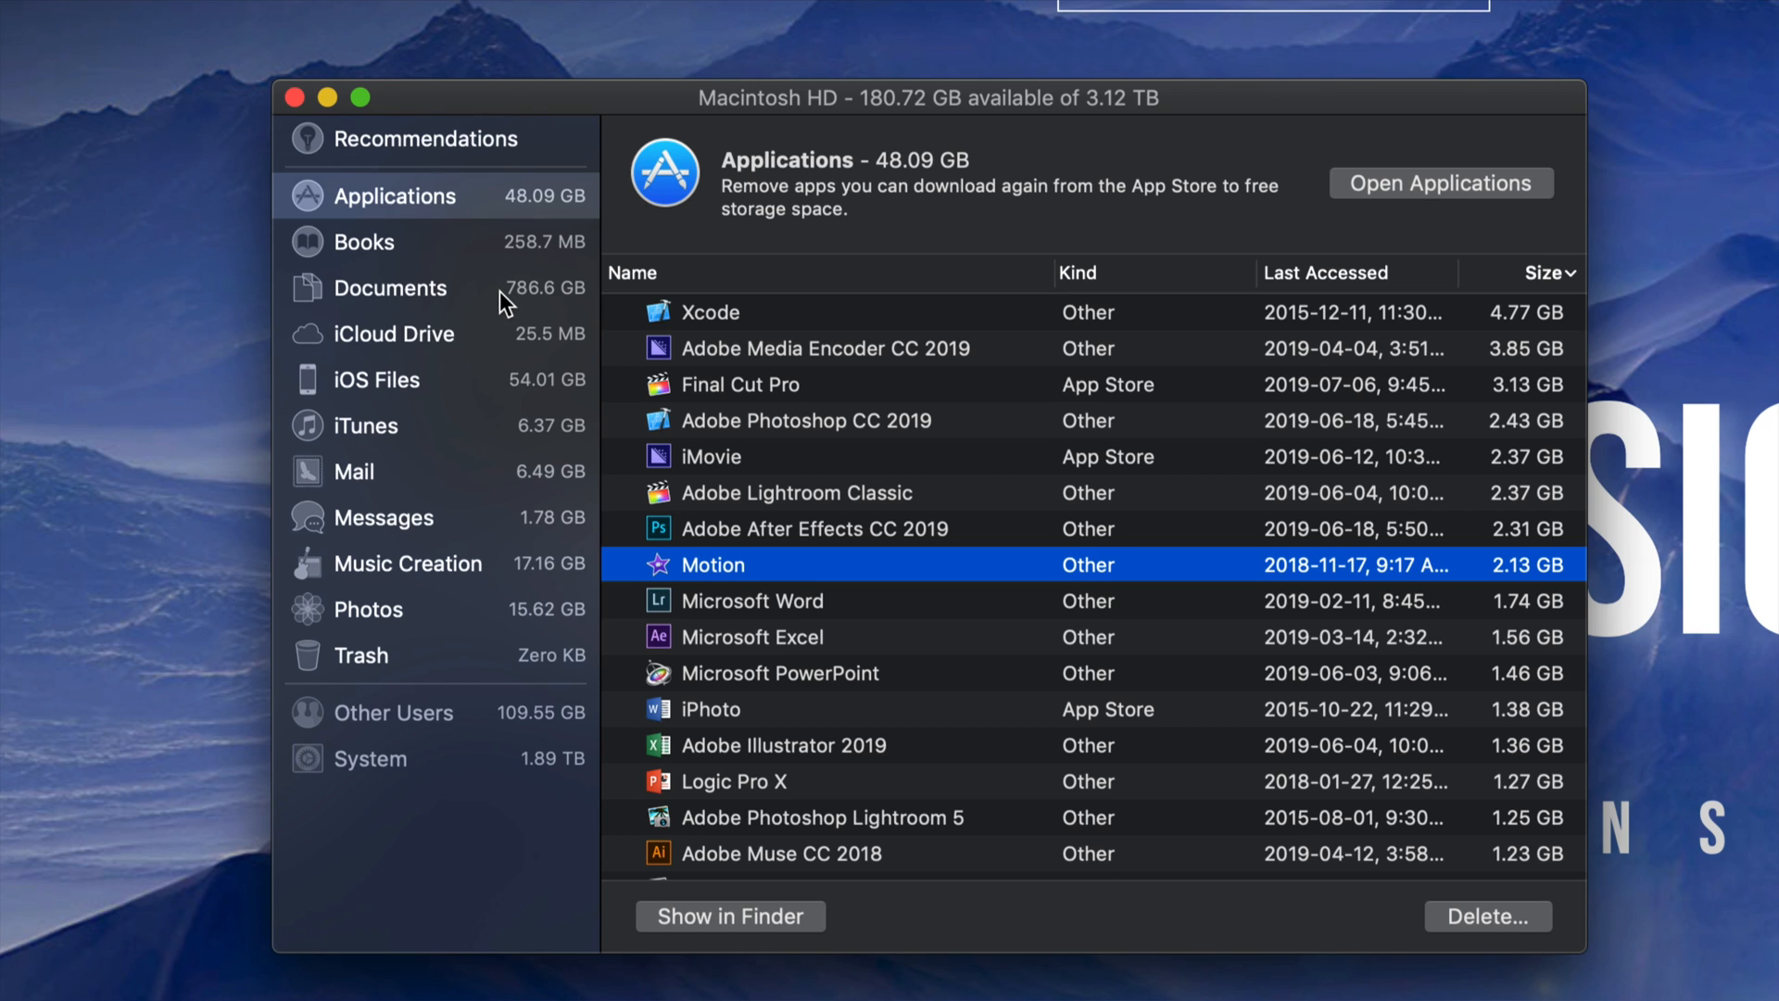
# - List Documents' large files and select the 10.4 GB Segment_0001.mp4 movie to see its path
pyautogui.click(389, 287)
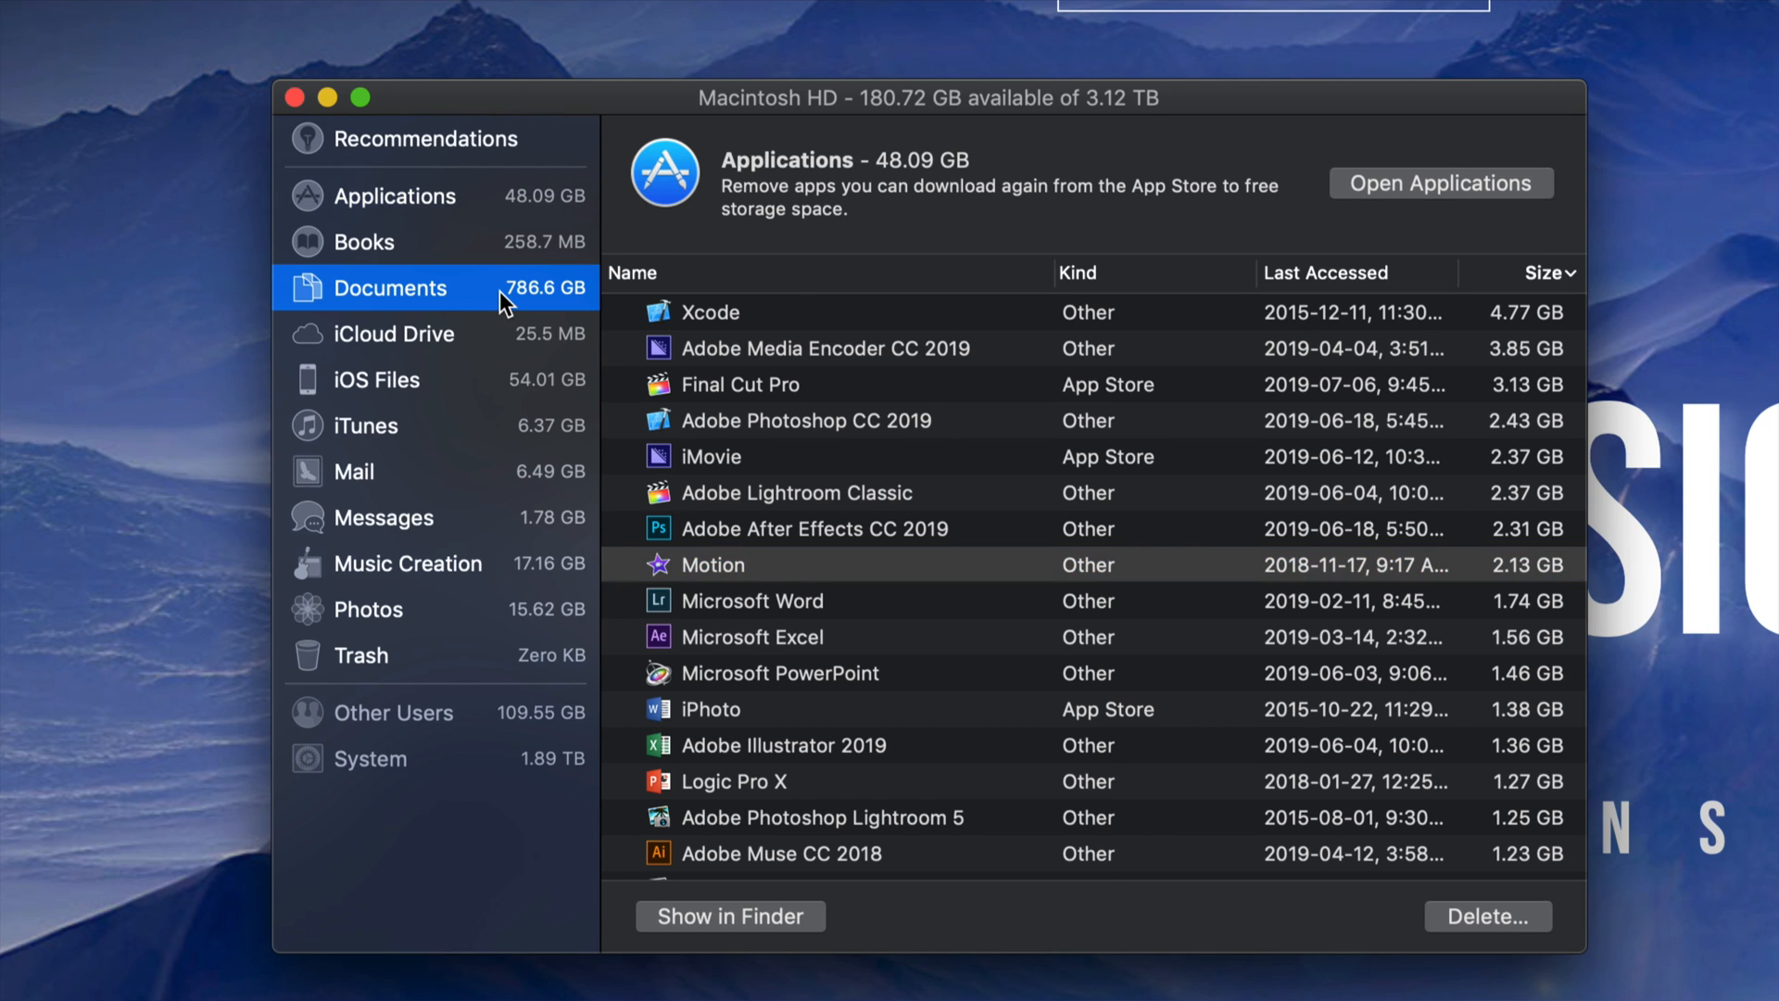
pyautogui.click(389, 288)
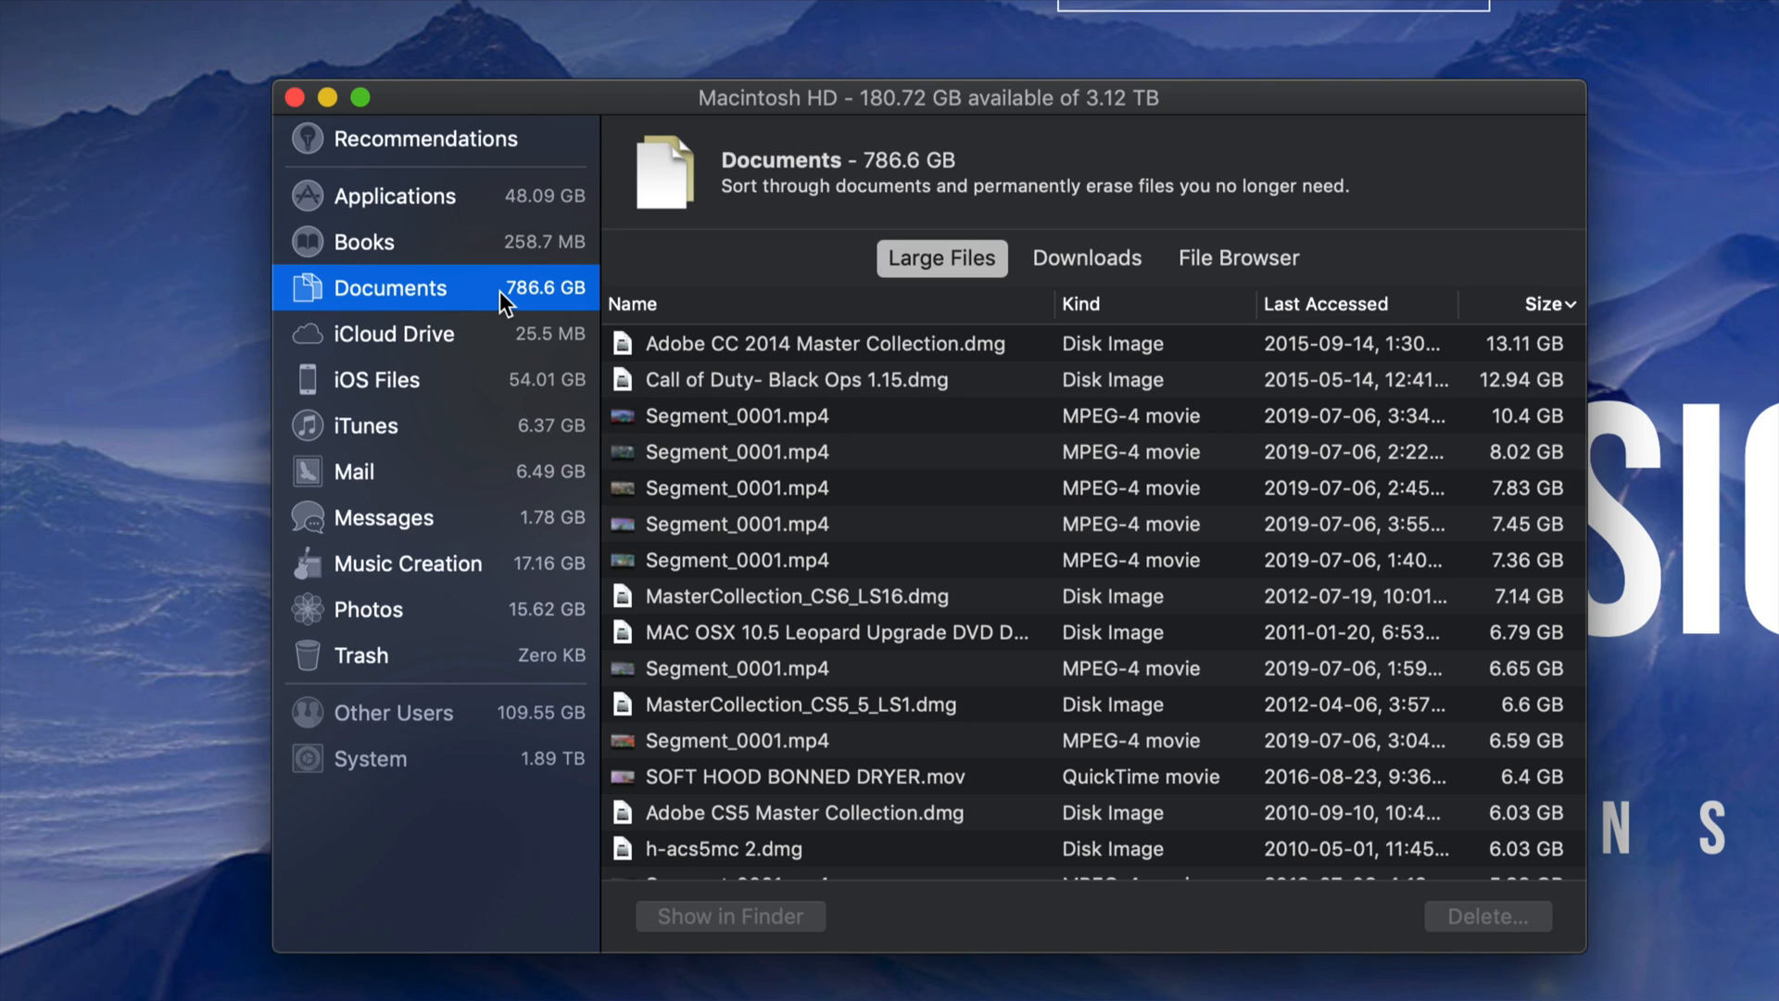
pyautogui.moveTo(797, 426)
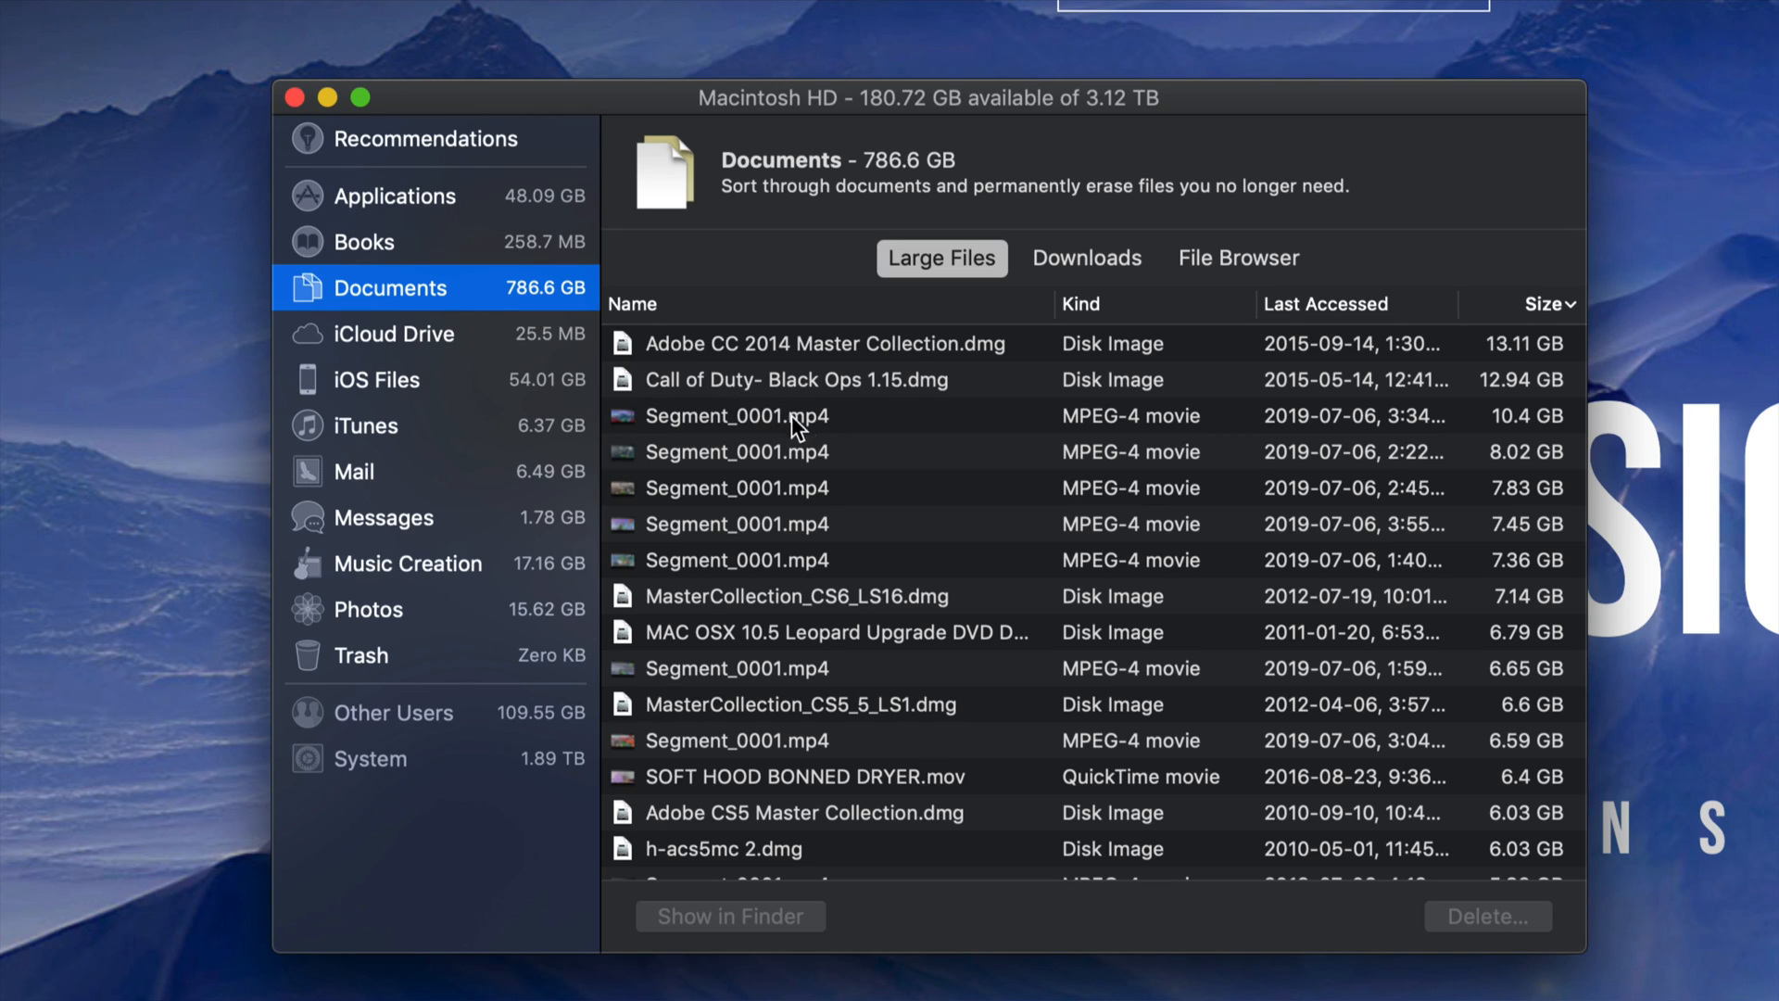
pyautogui.click(735, 415)
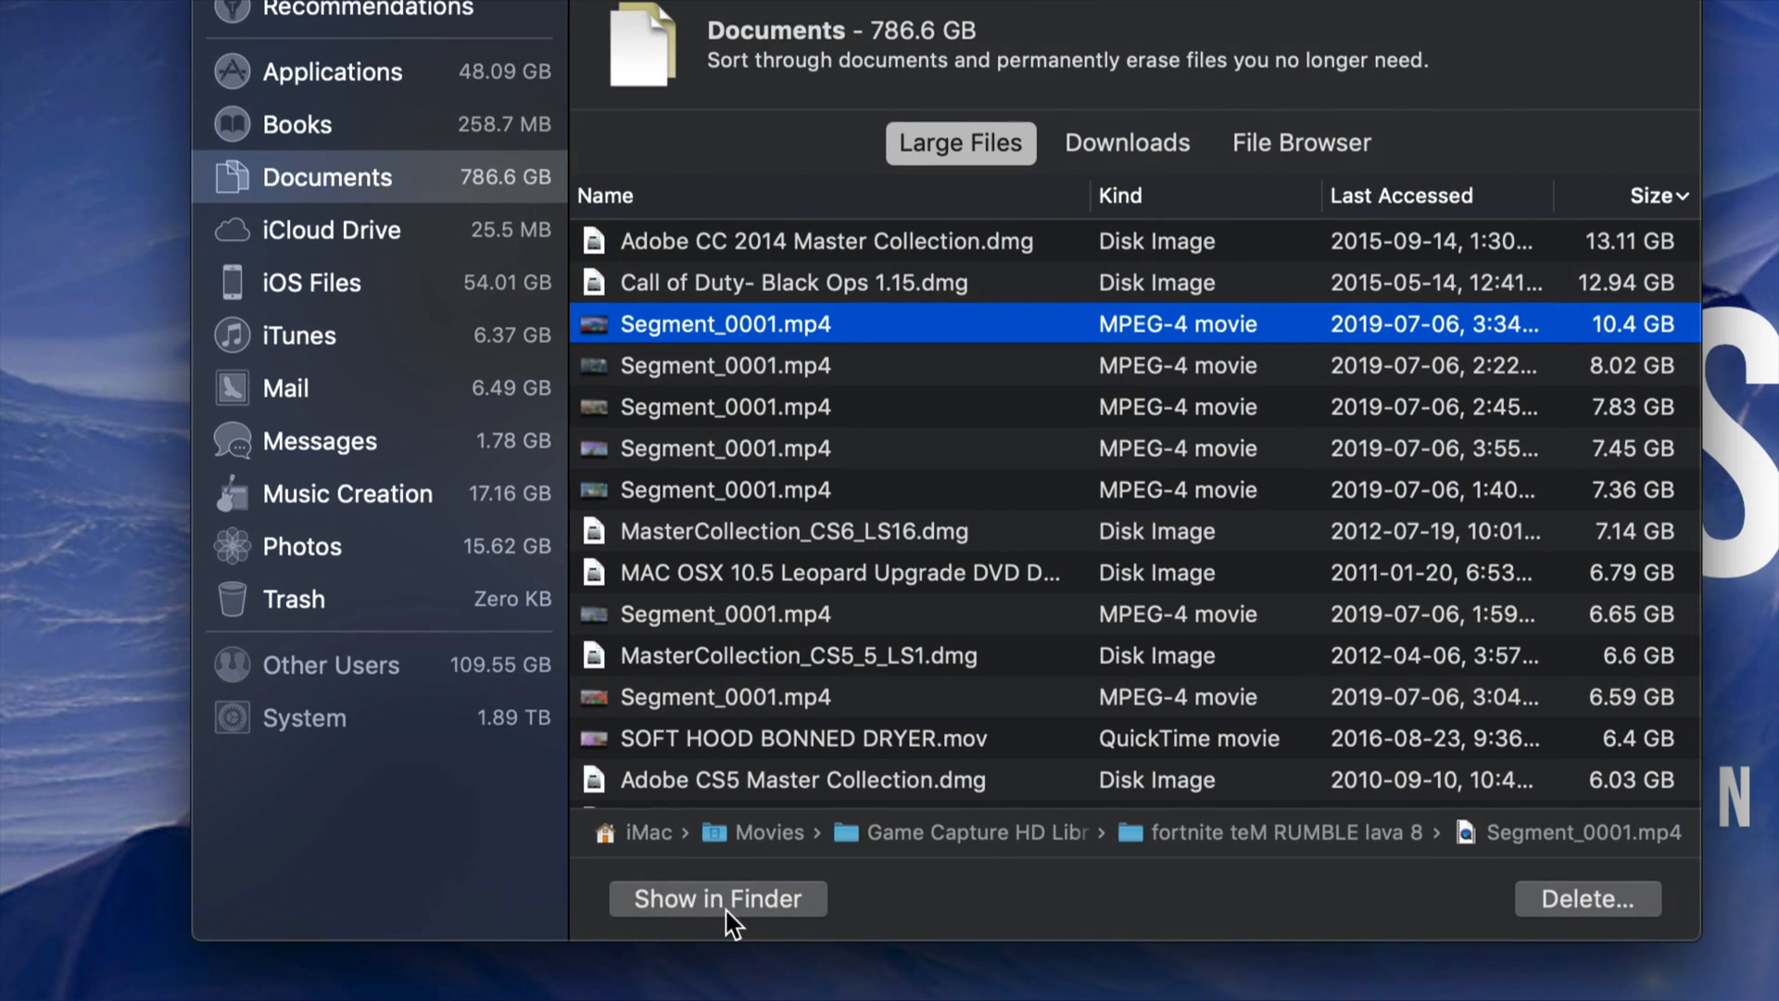
pyautogui.moveTo(858, 371)
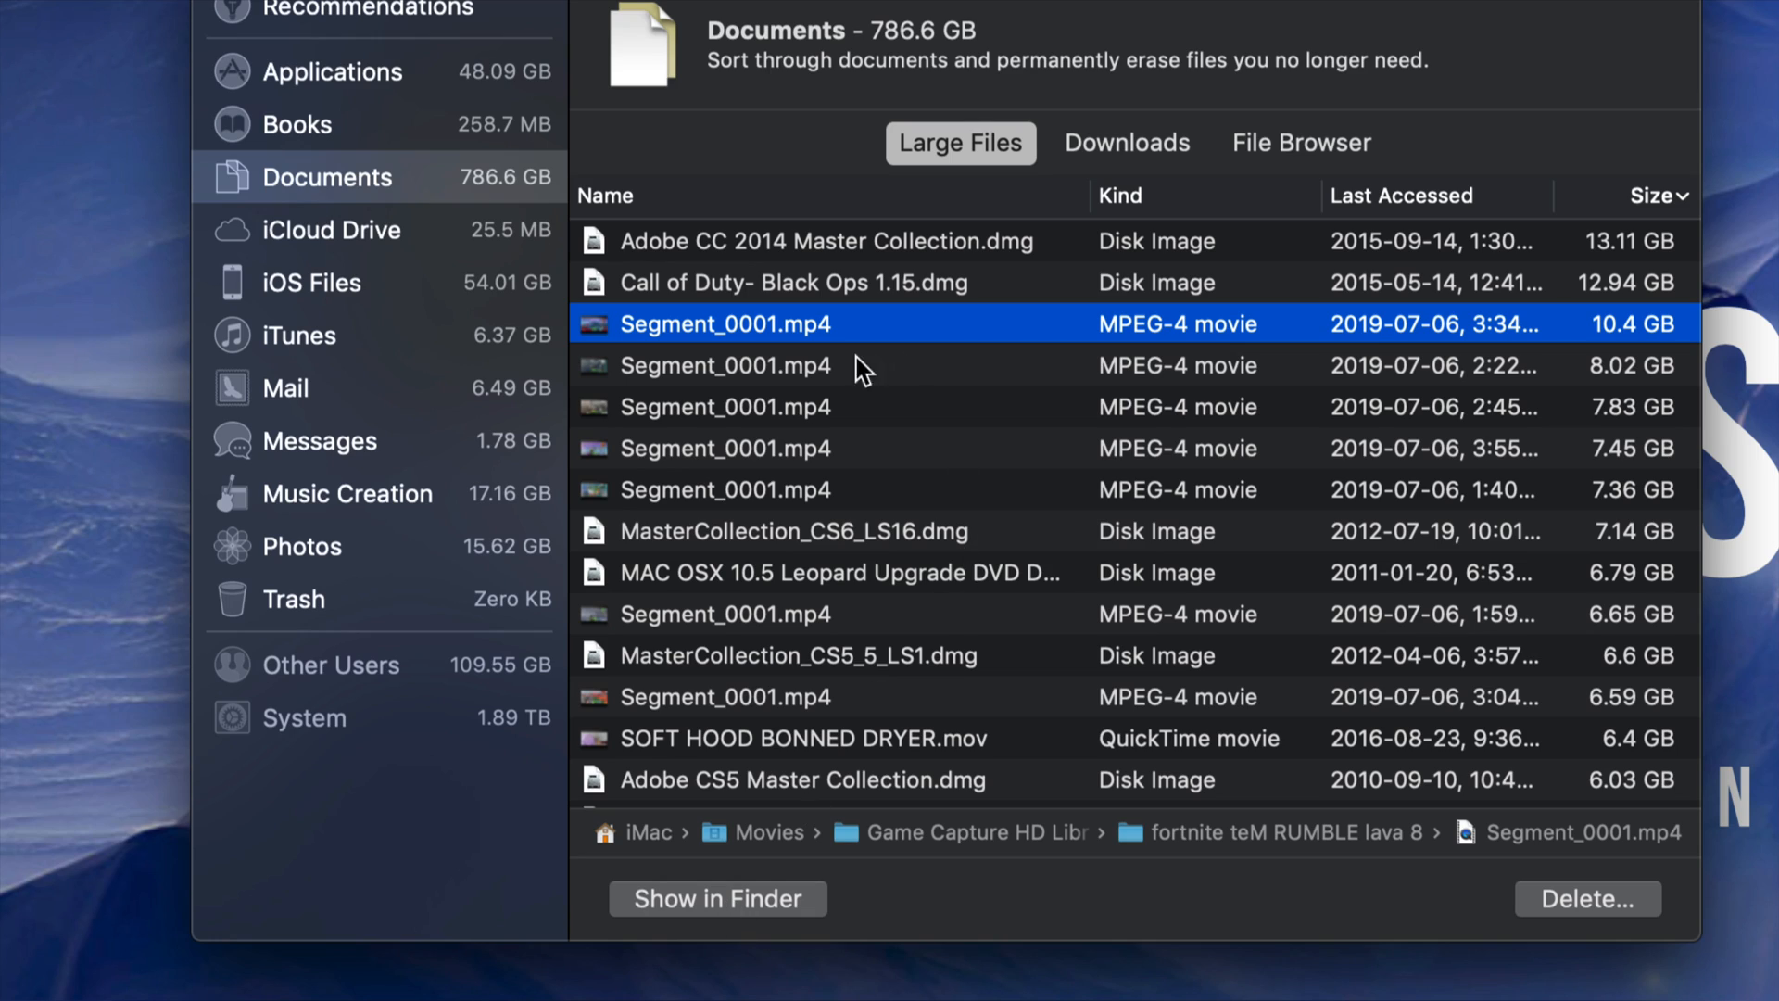
pyautogui.moveTo(976, 385)
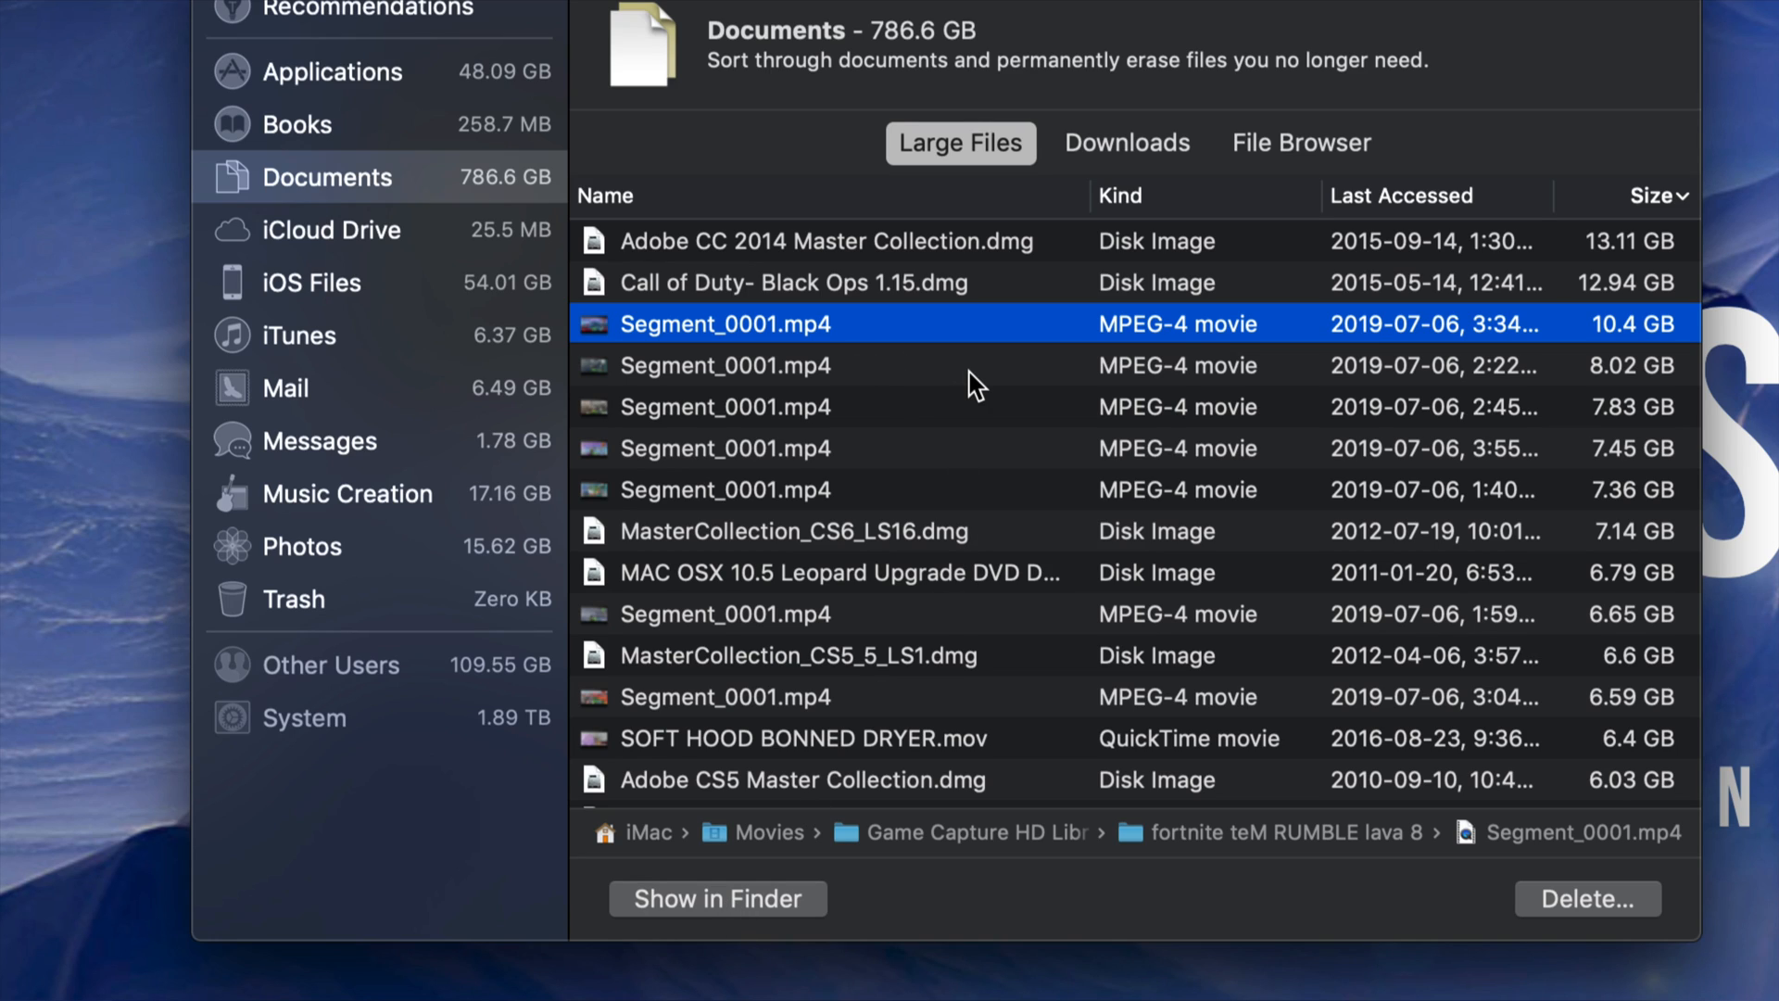
pyautogui.moveTo(819, 341)
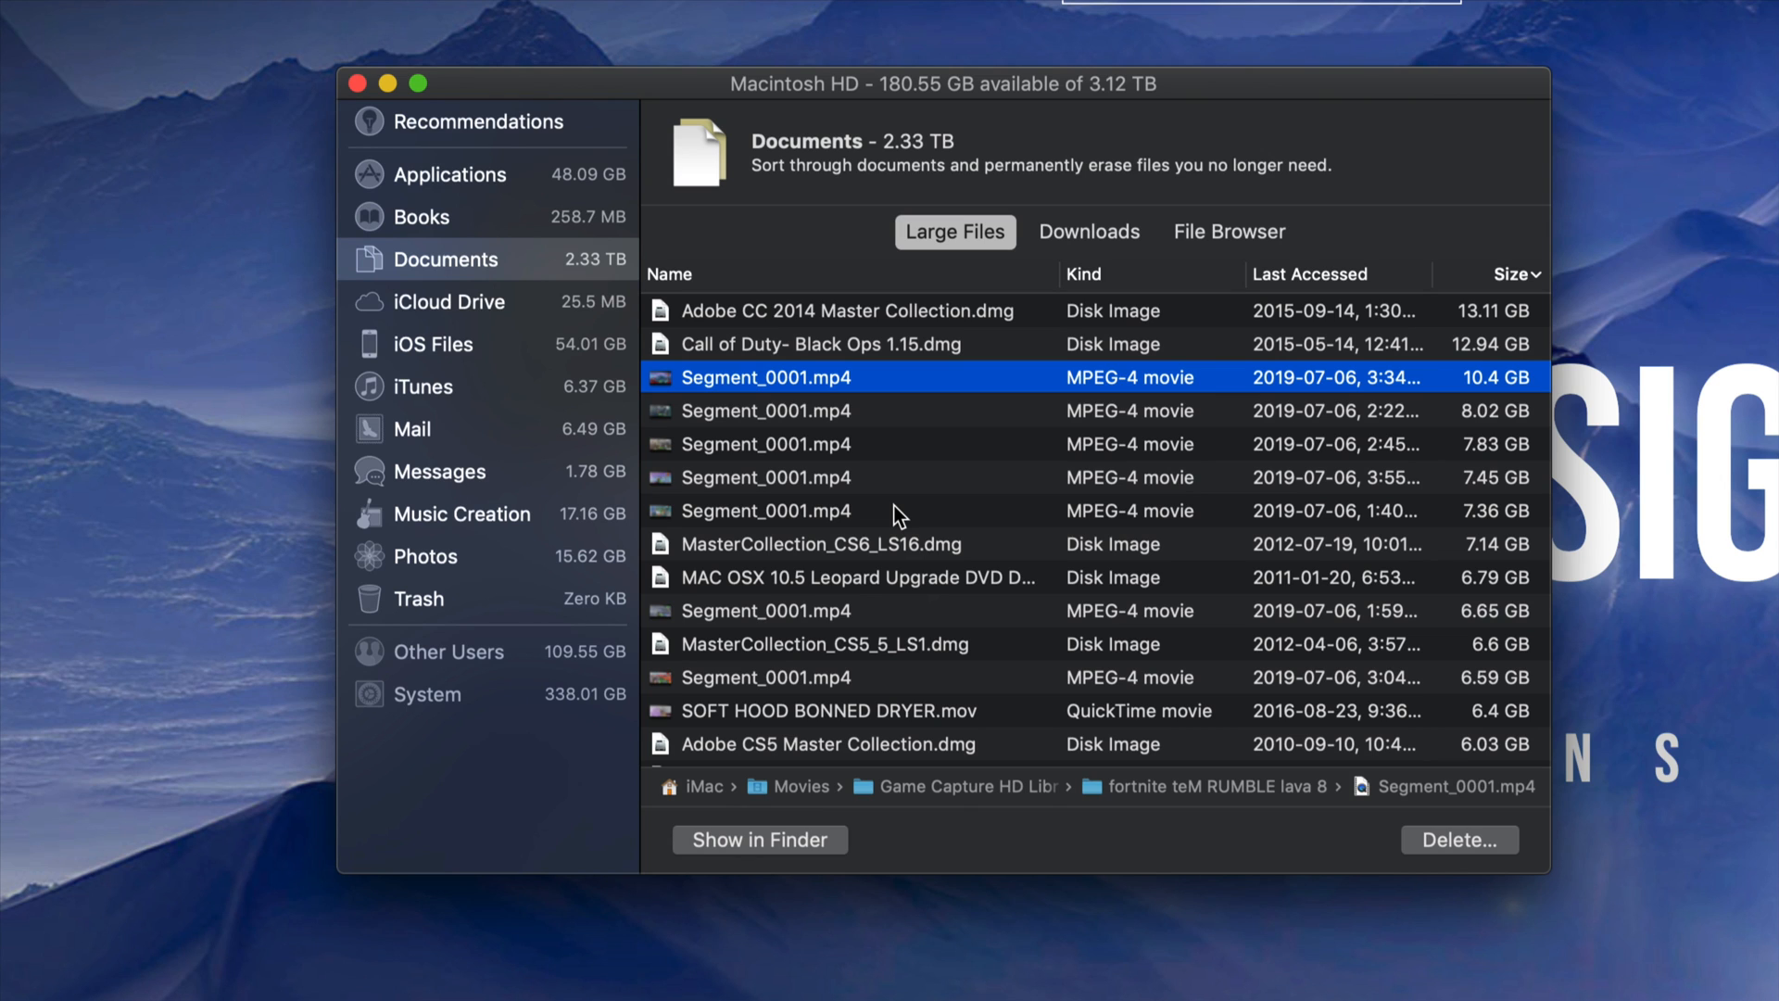
pyautogui.moveTo(756, 867)
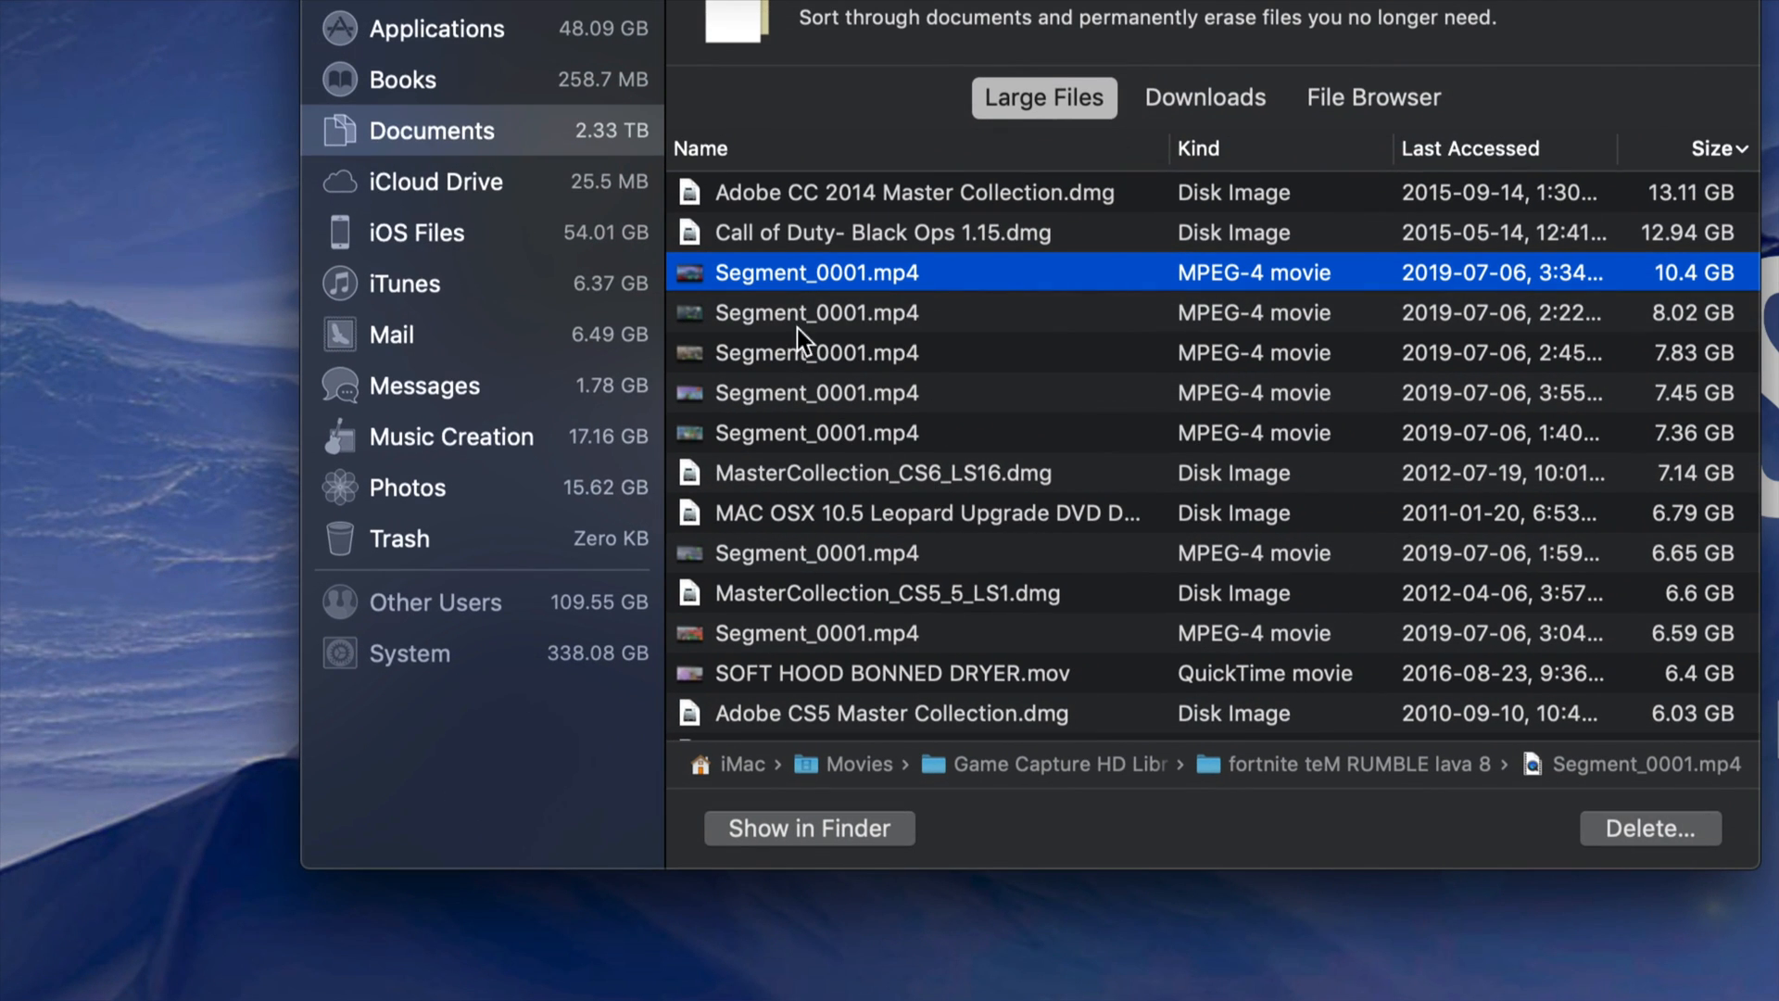
pyautogui.moveTo(1262, 397)
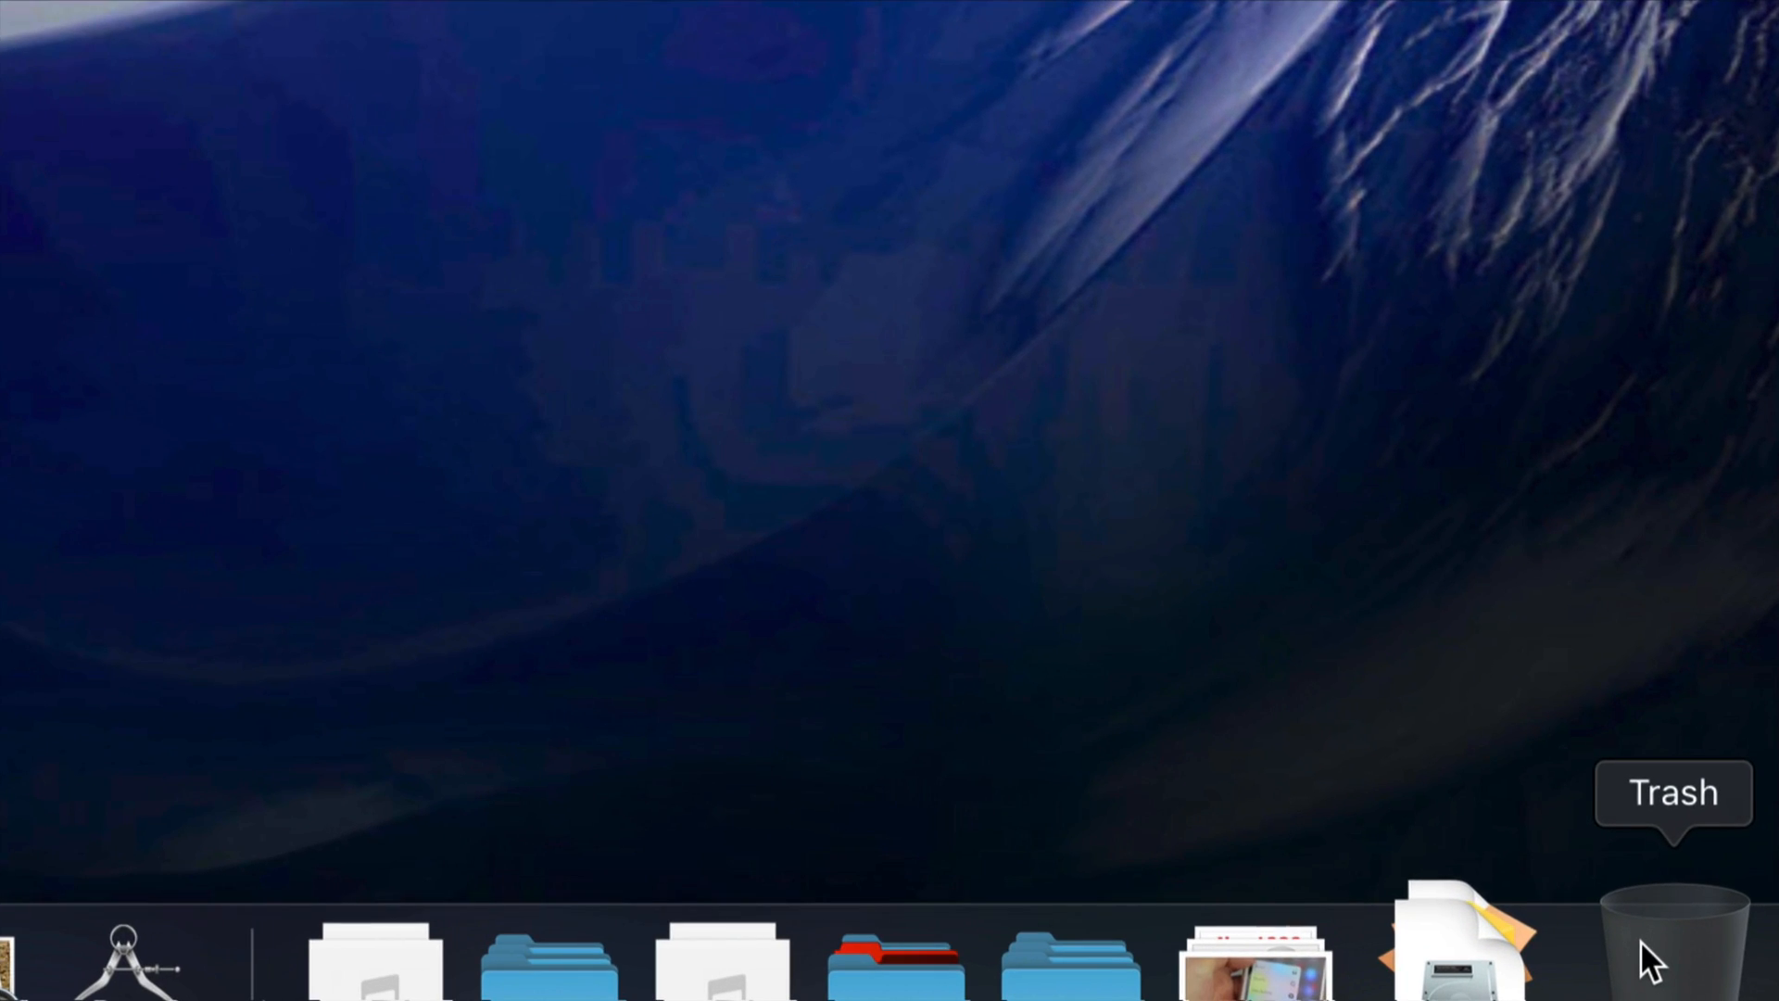
# - Empty the Trash from its Dock icon so deleted files free disk space
pyautogui.rightClick(1668, 964)
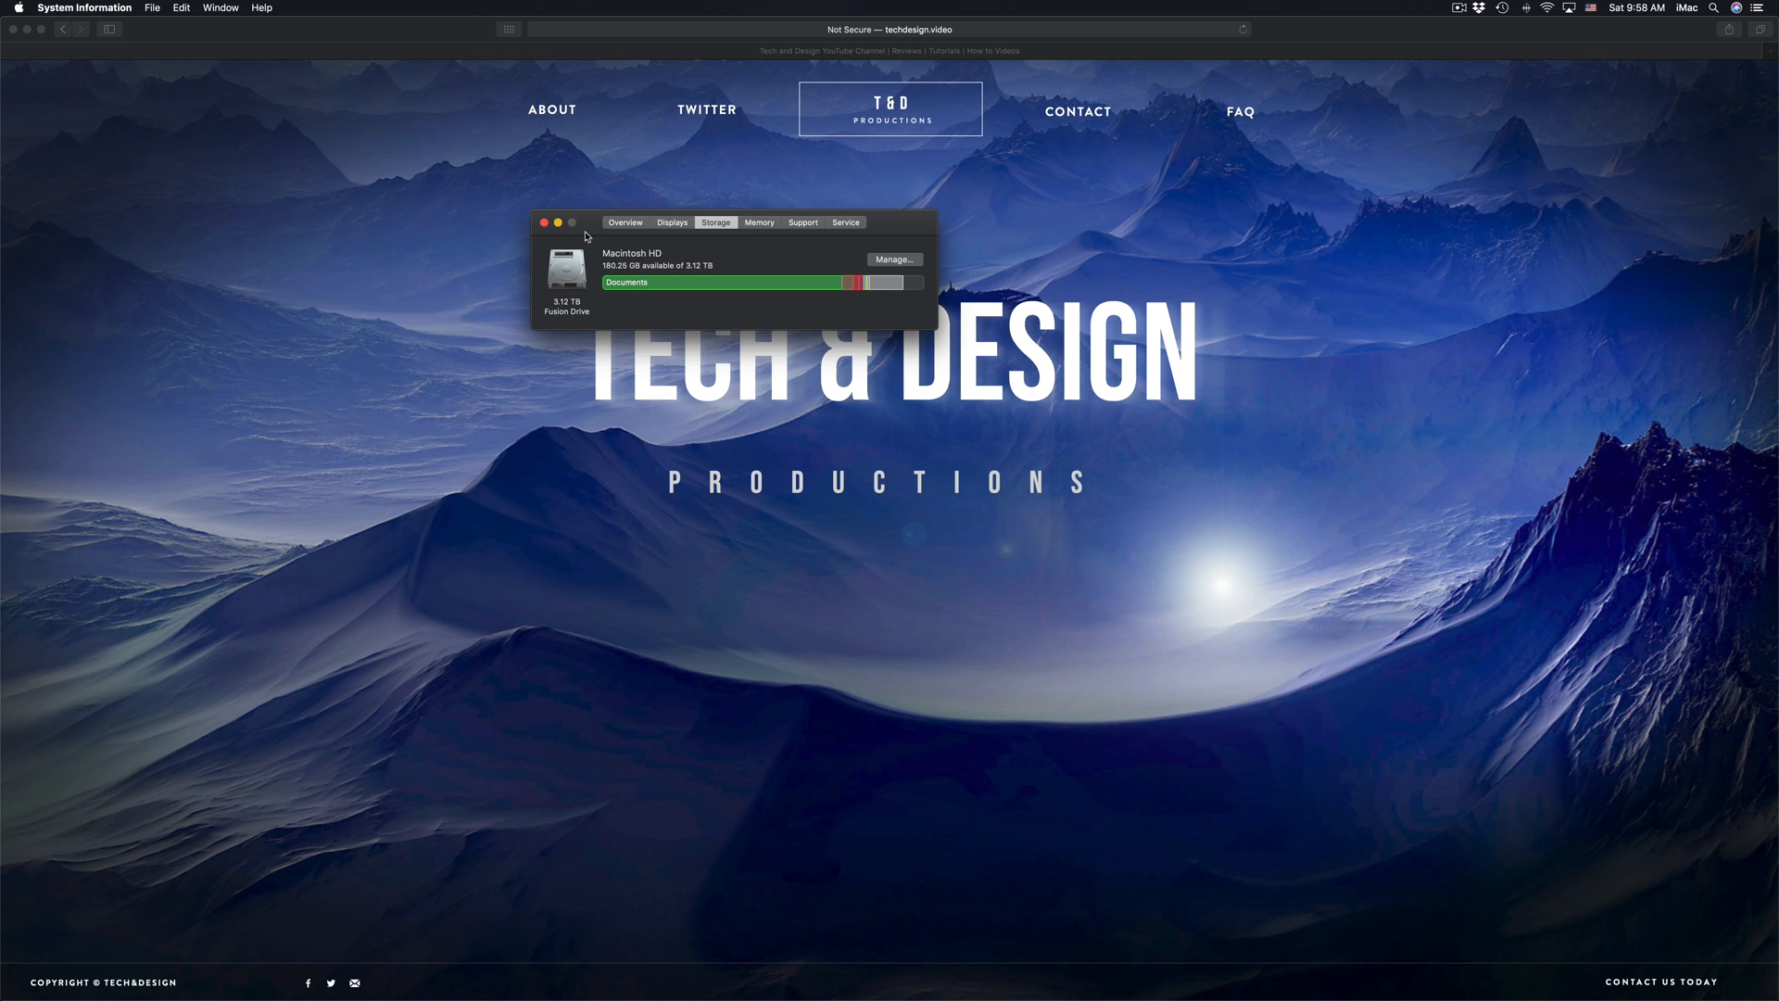
pyautogui.moveTo(567, 511)
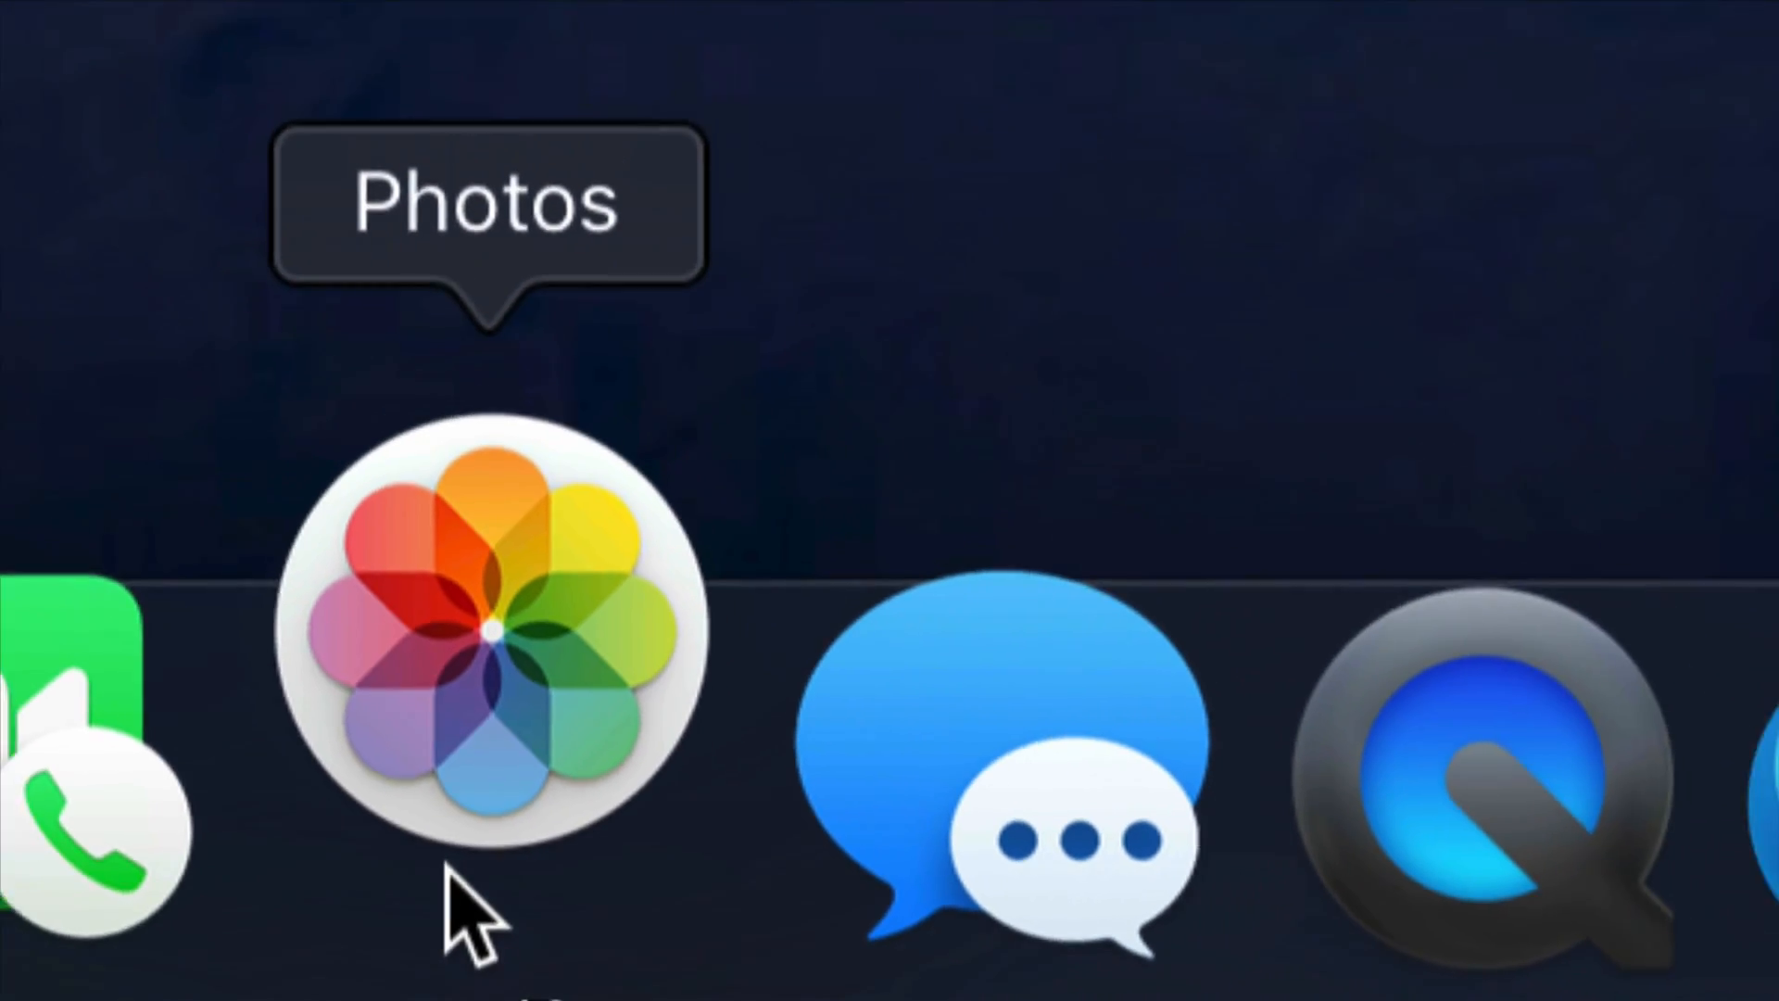
# - Launch Photos from the Dock, landing on the Imports view
pyautogui.click(487, 636)
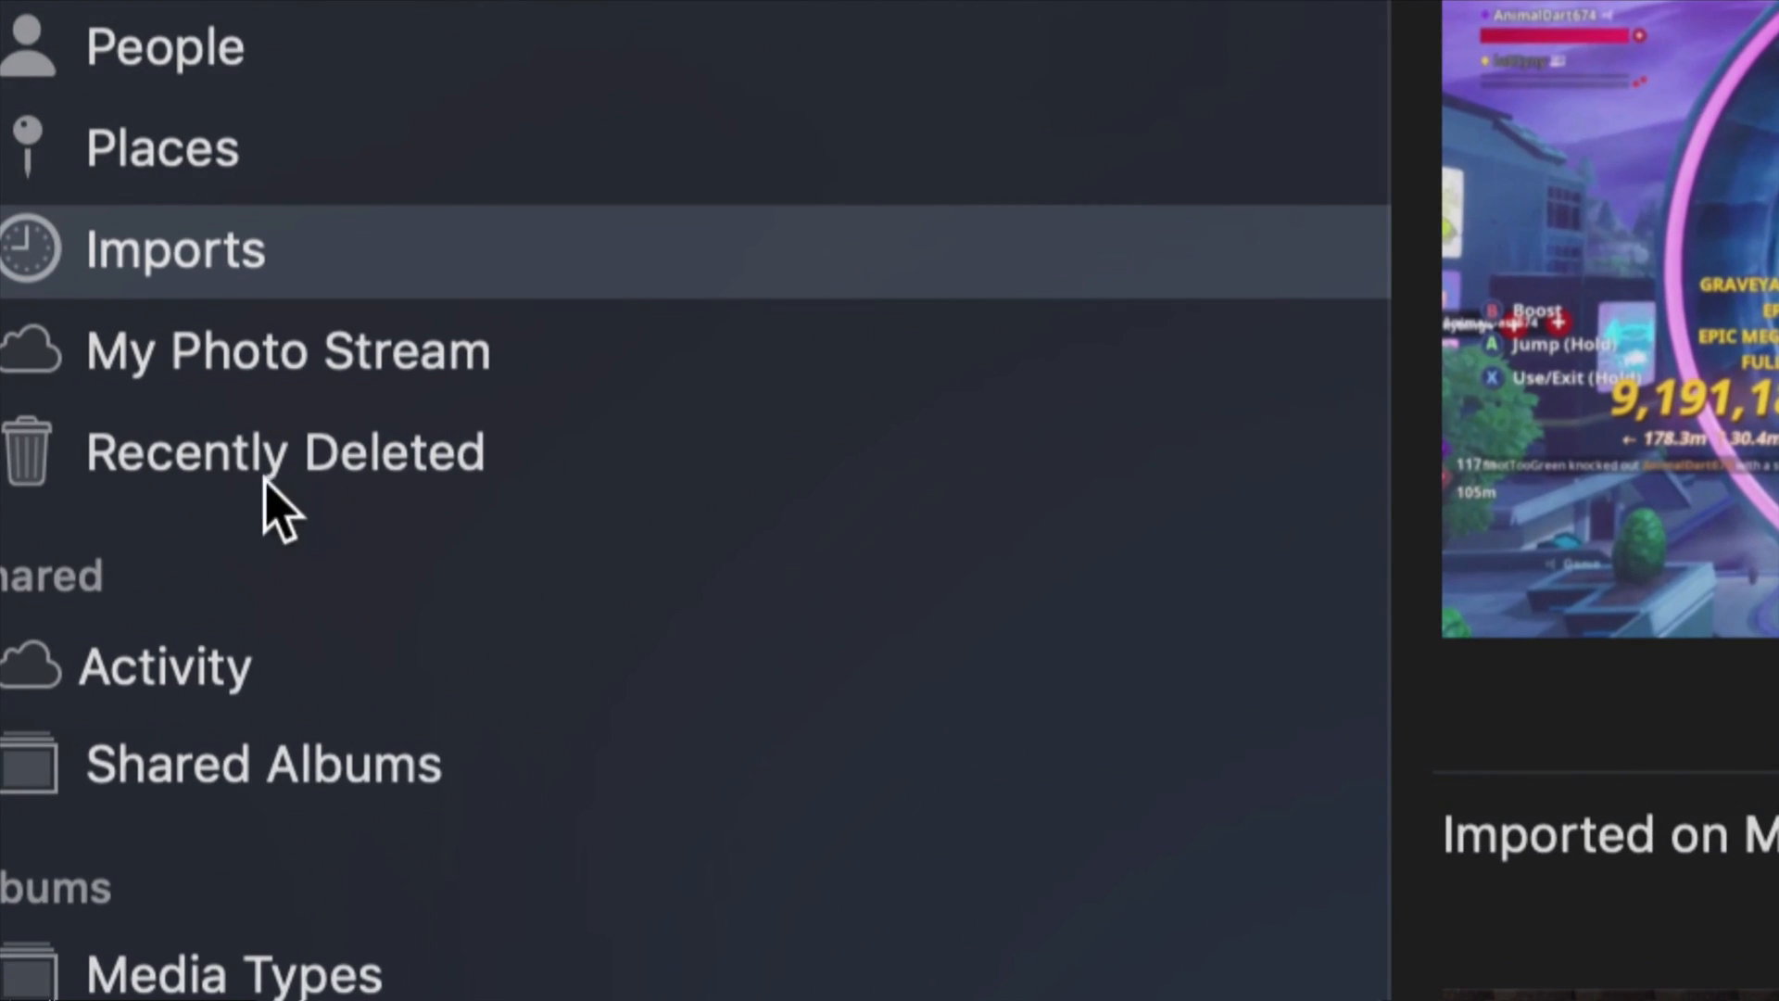
pyautogui.moveTo(283, 498)
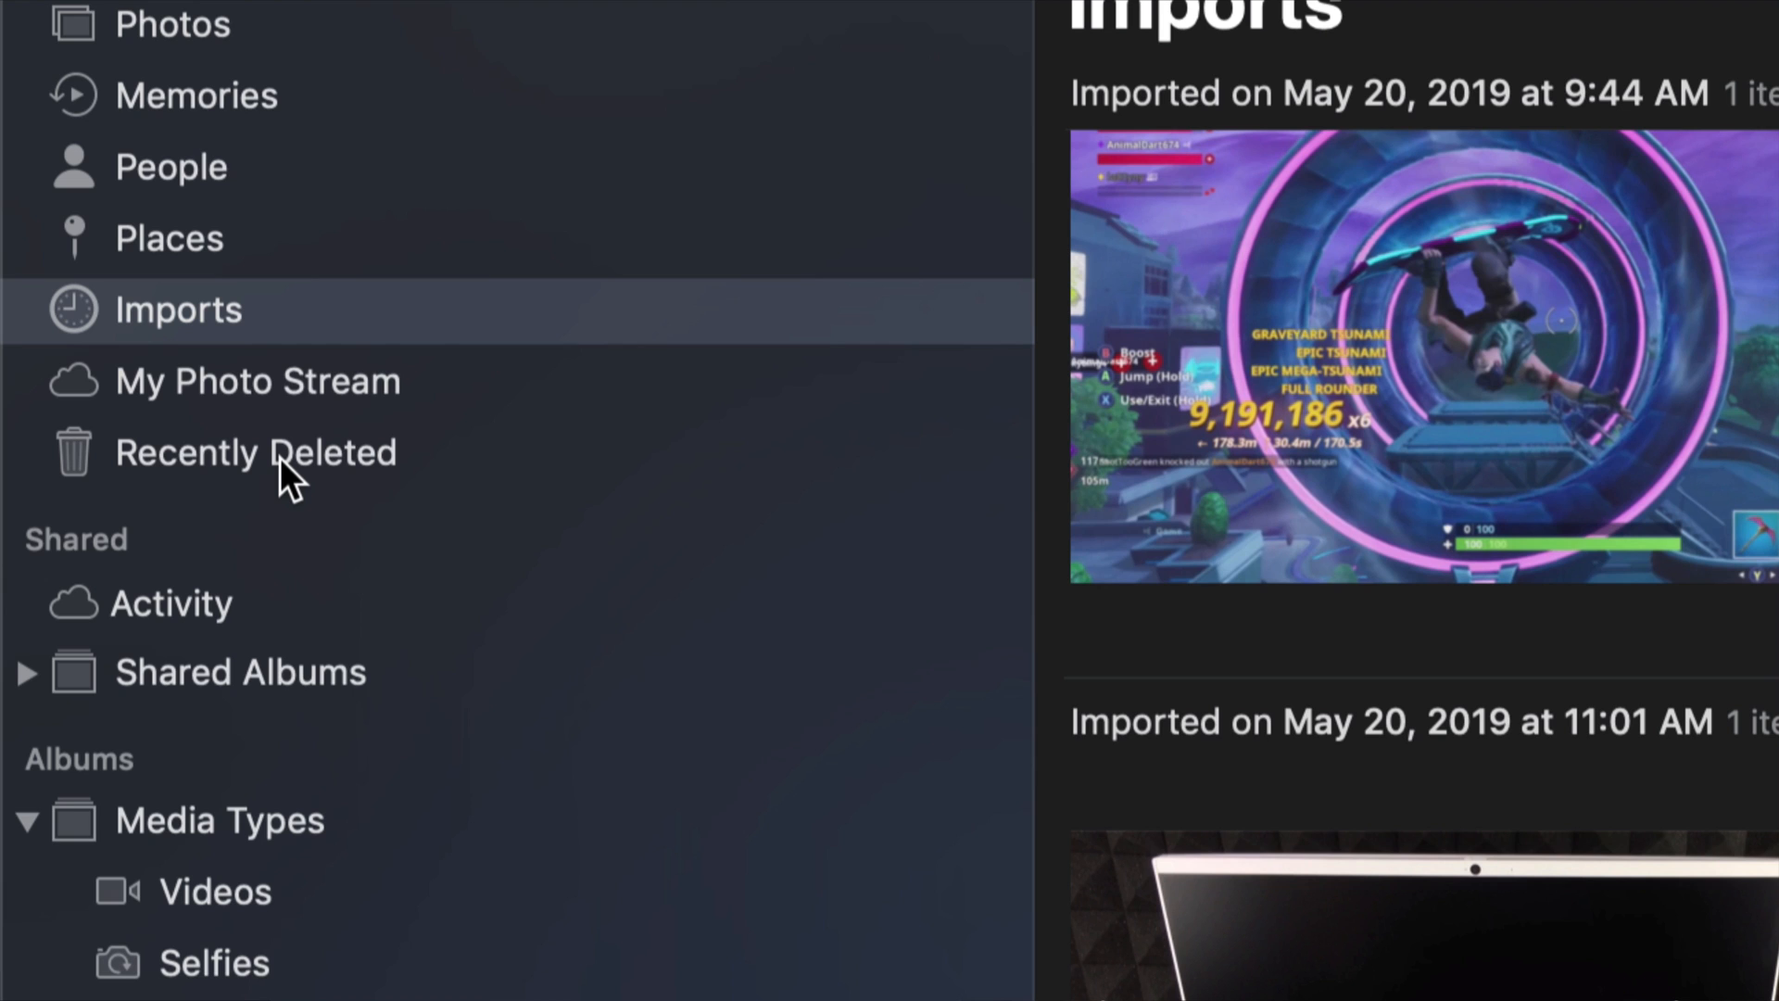
# - Permanently delete the one remaining photo in Recently Deleted, leaving 0 items
pyautogui.click(256, 452)
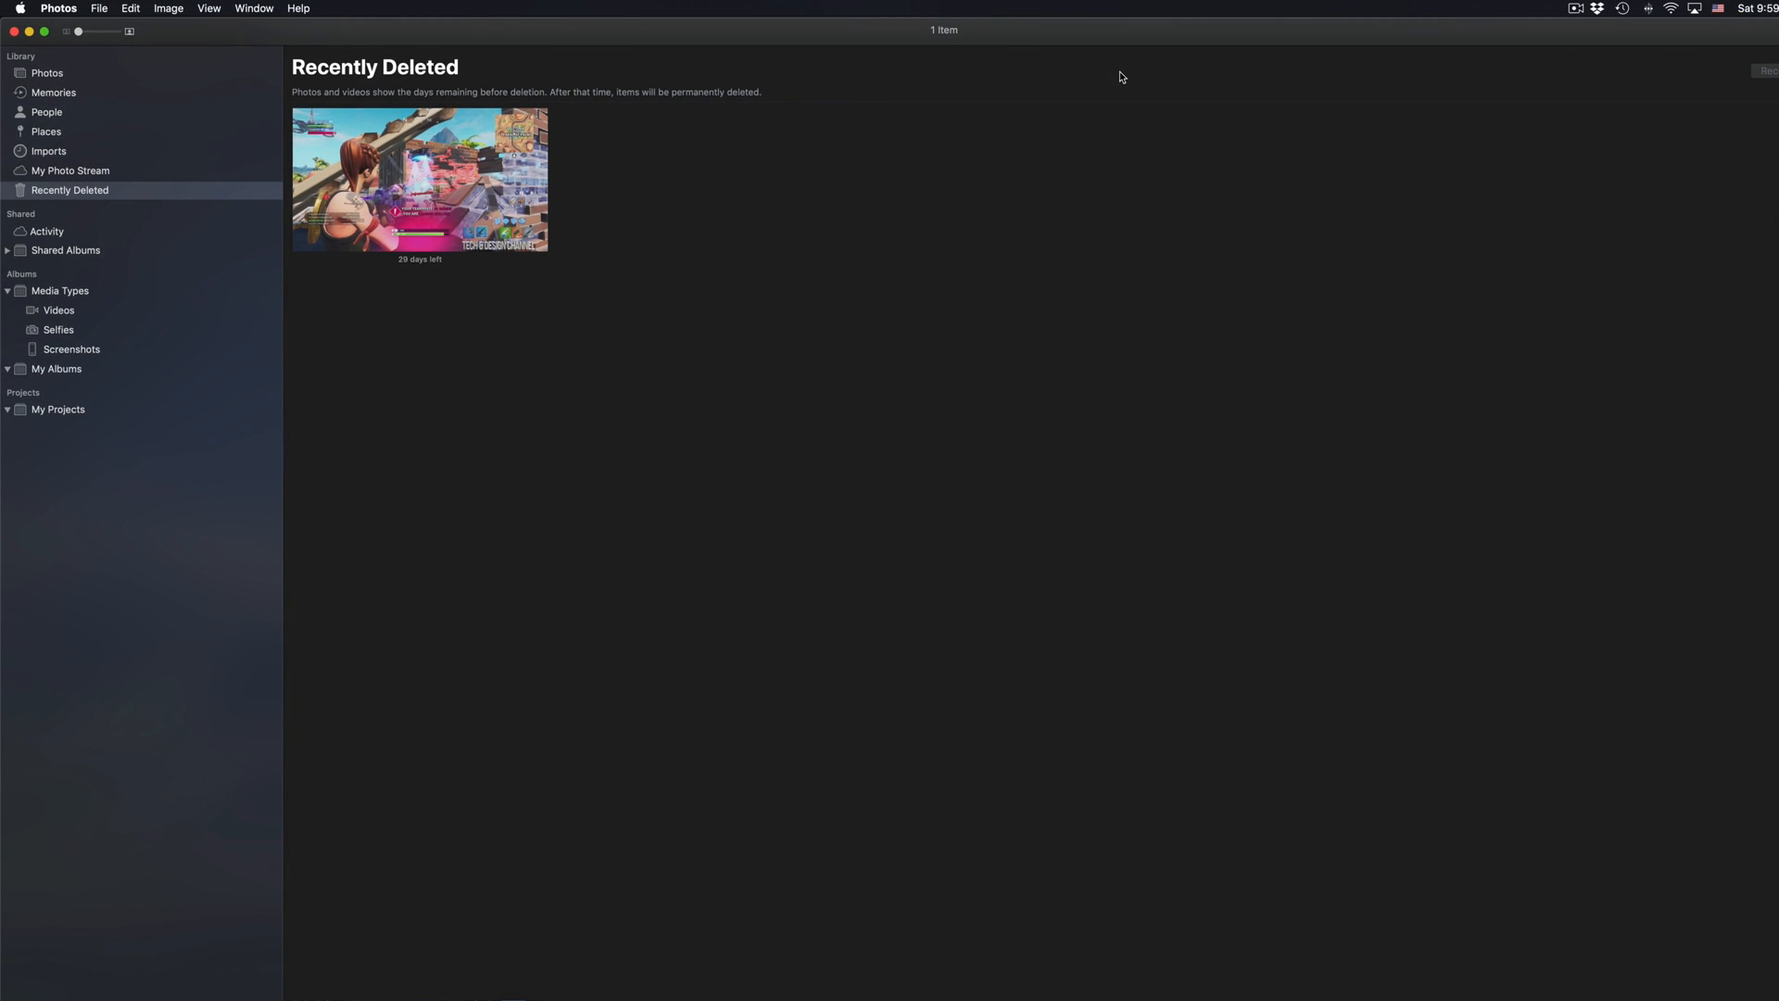
pyautogui.click(421, 180)
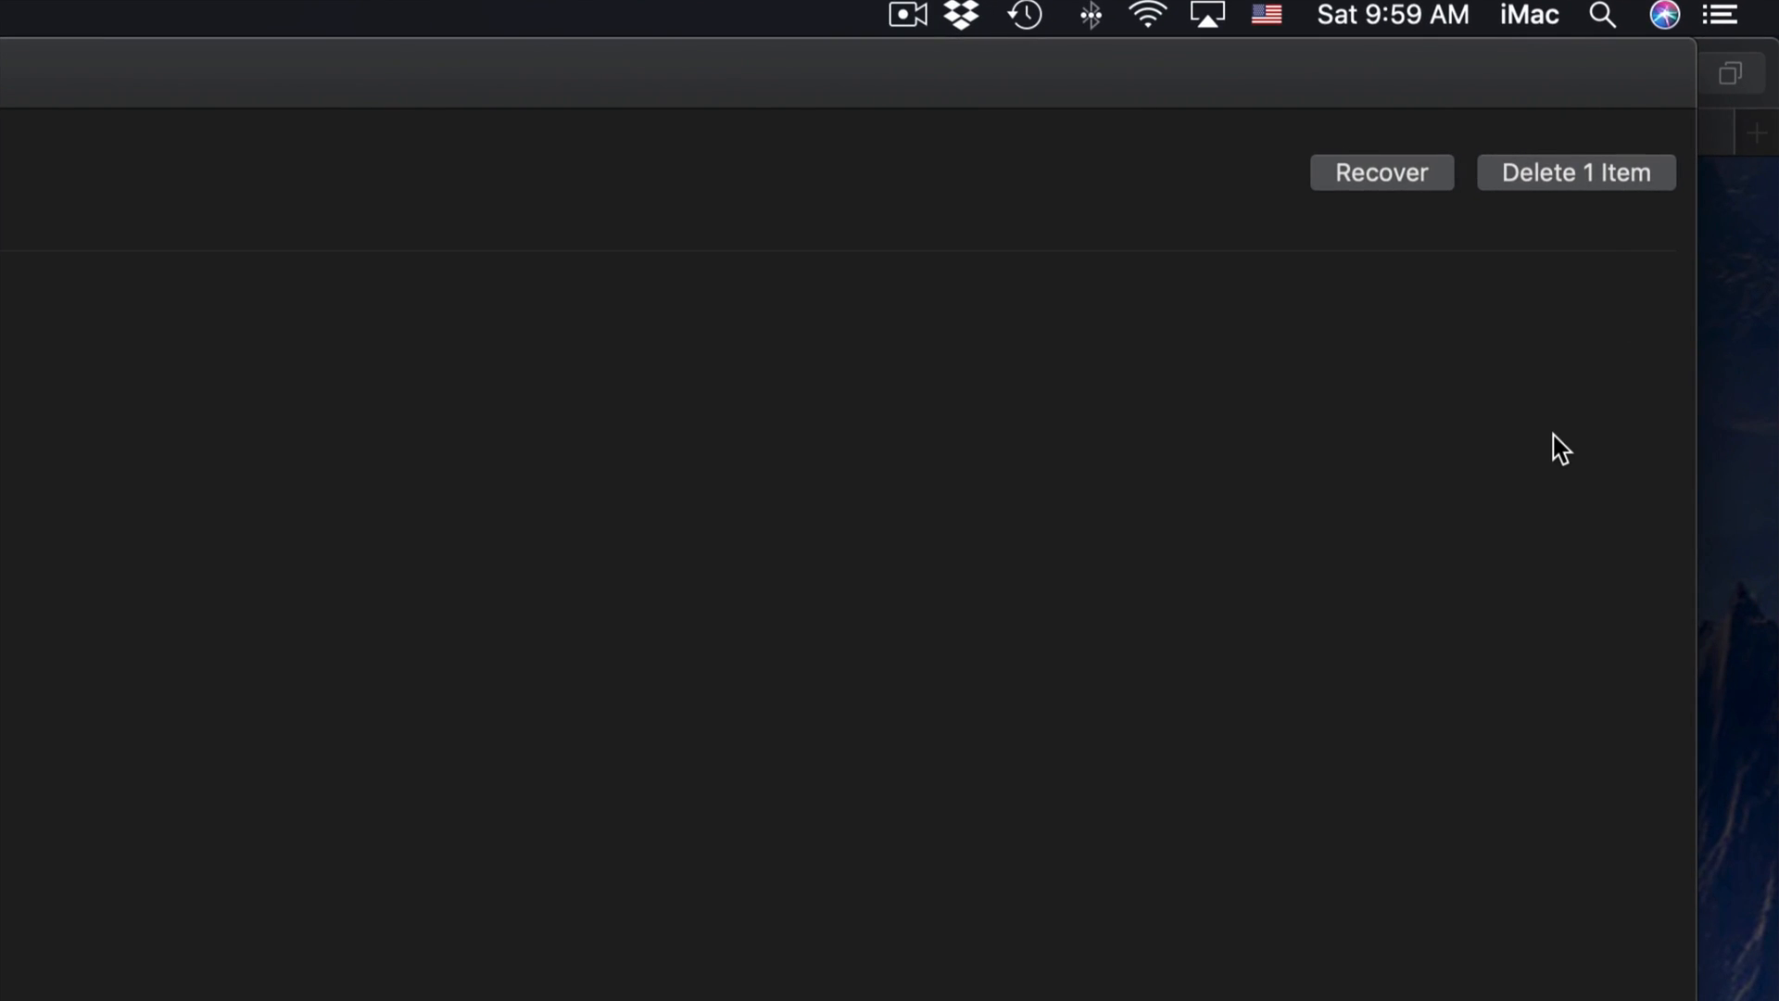
pyautogui.click(1575, 171)
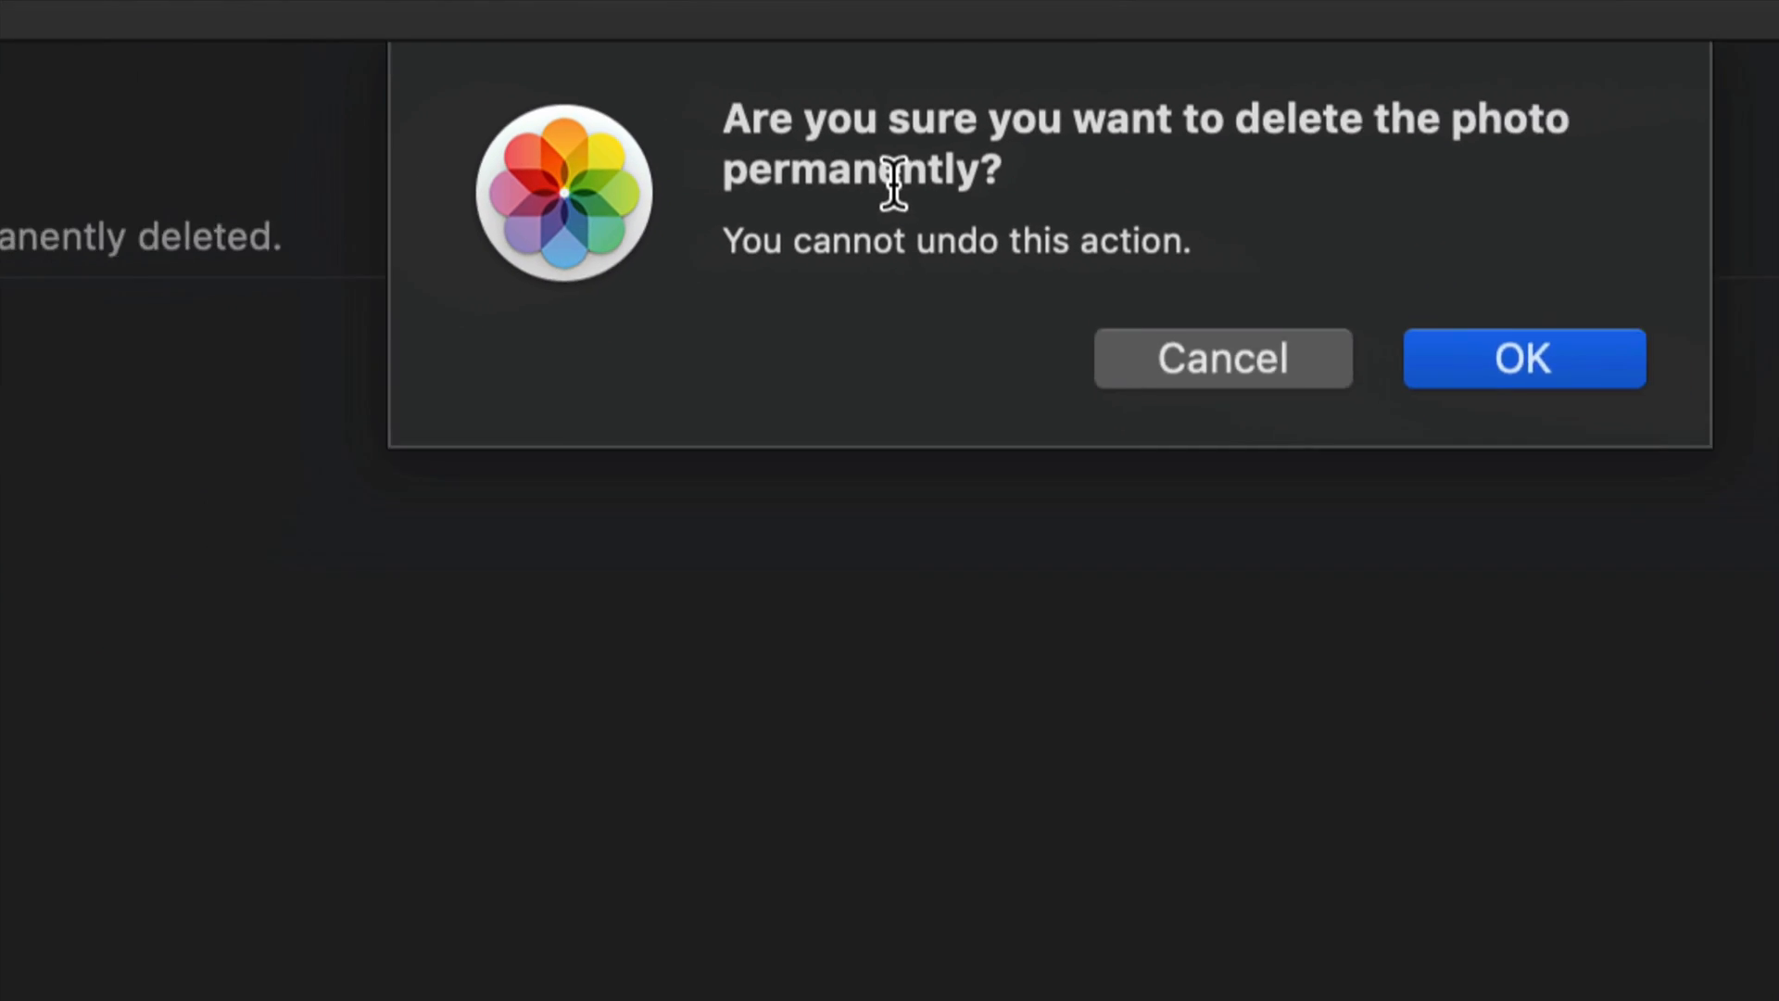
pyautogui.click(1523, 358)
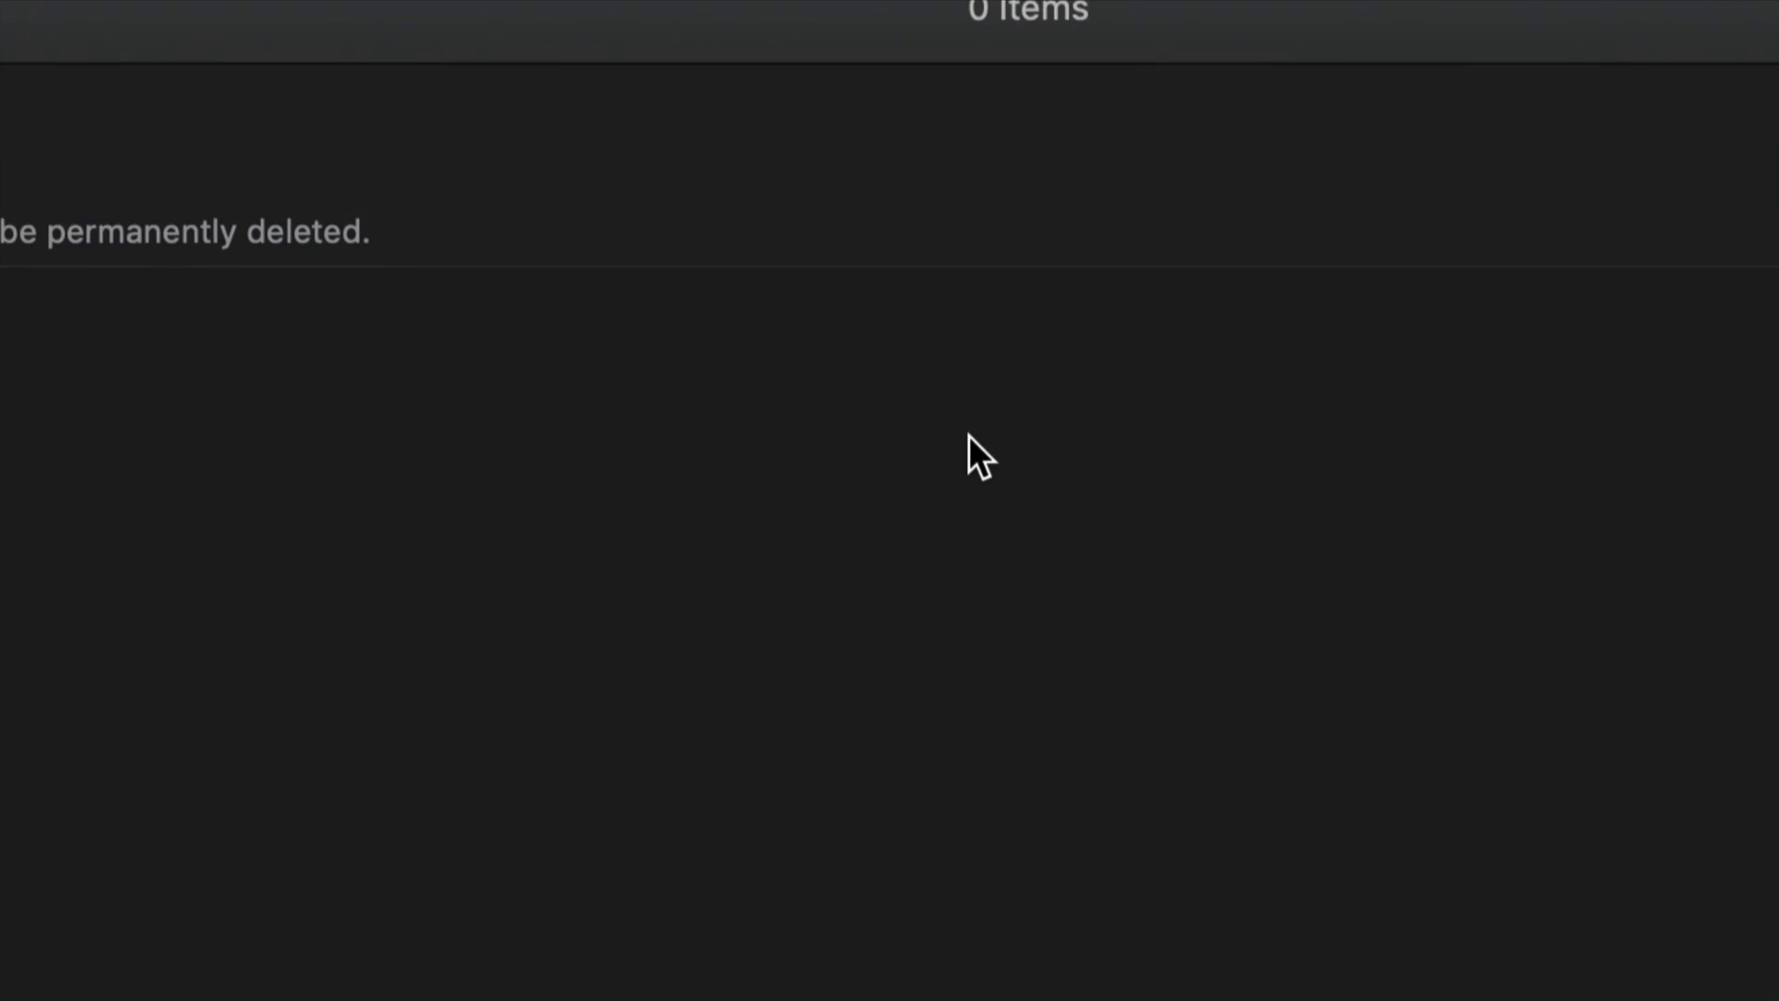